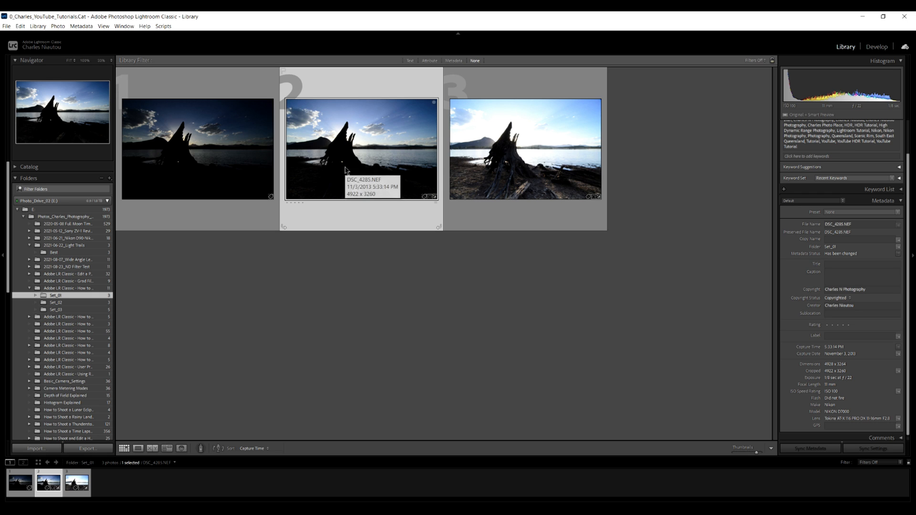
Bring the middle bracketed exposure DSC_4285 into Develop for editing.
{"action": "left_click", "coordinate": [523, 148]}
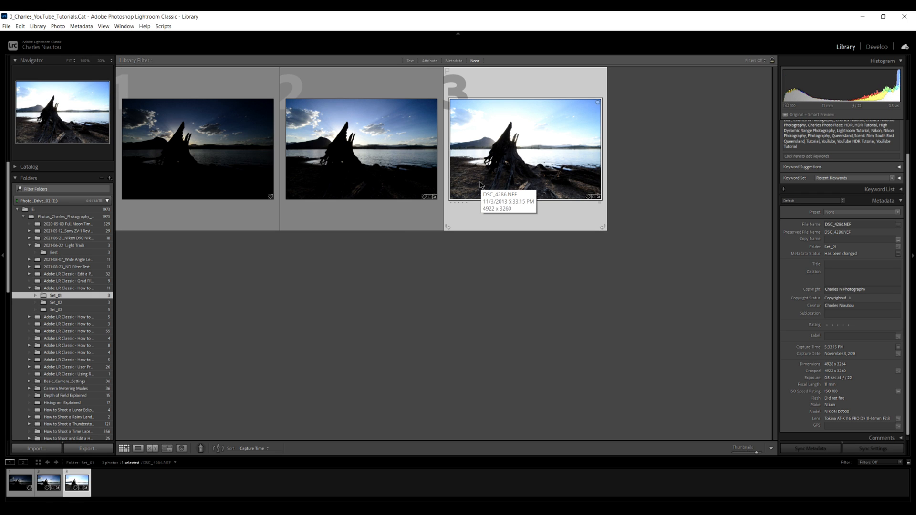
{"action": "left_click", "coordinate": [876, 46]}
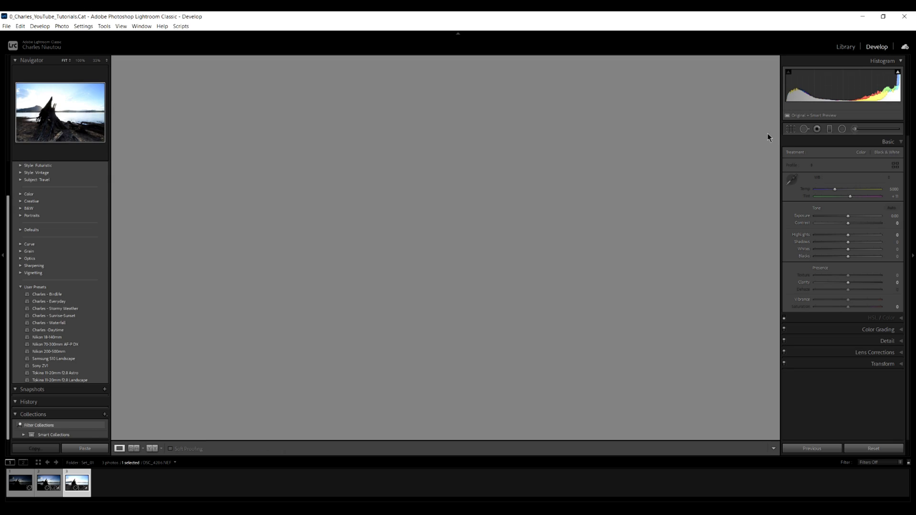
{"action": "left_click", "coordinate": [48, 483]}
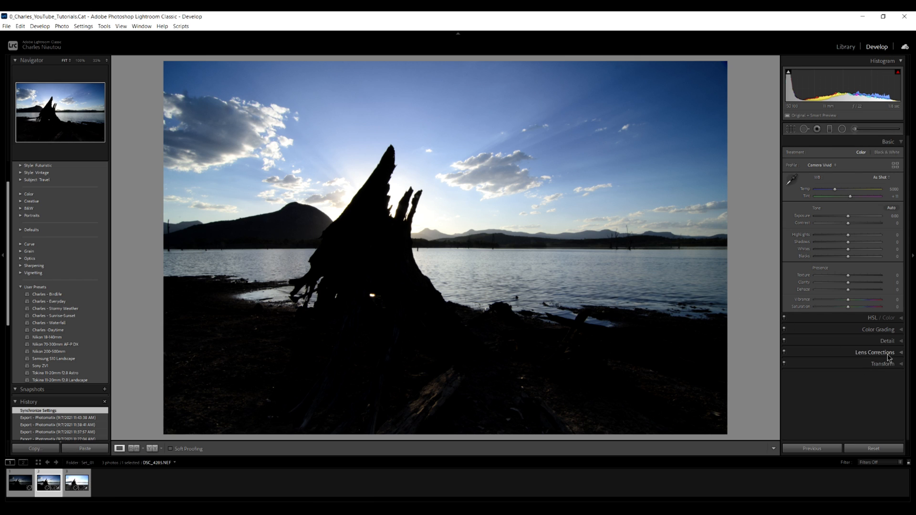
Enable Remove Chromatic Aberration and Profile Corrections in Lens Corrections.
{"action": "left_click", "coordinate": [875, 352]}
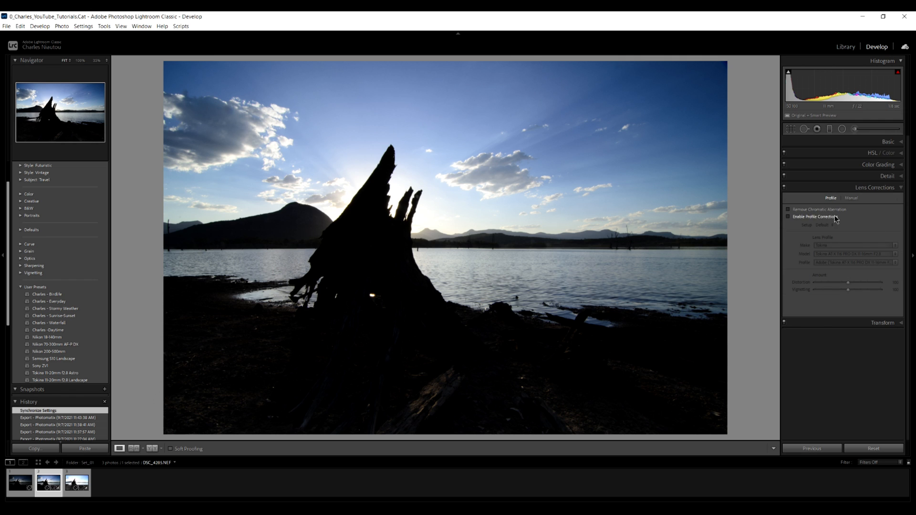
{"action": "left_click", "coordinate": [788, 209]}
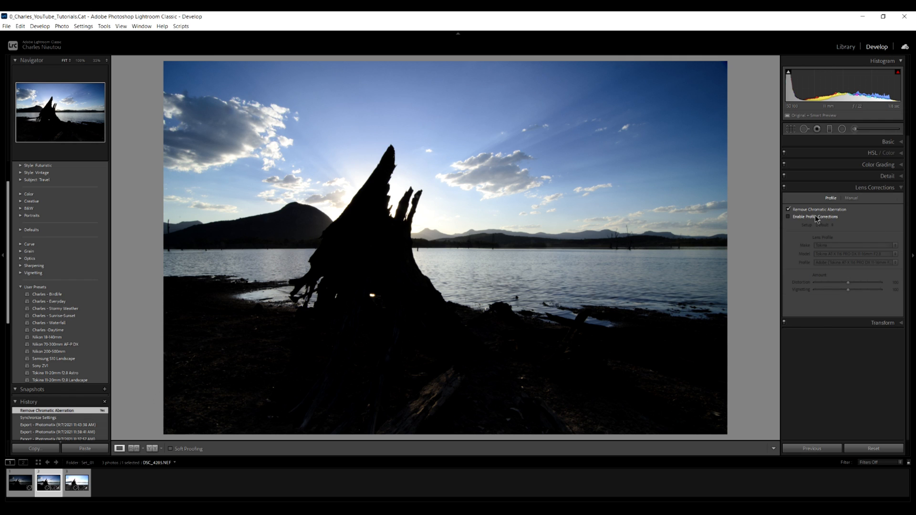
{"action": "left_click", "coordinate": [788, 217]}
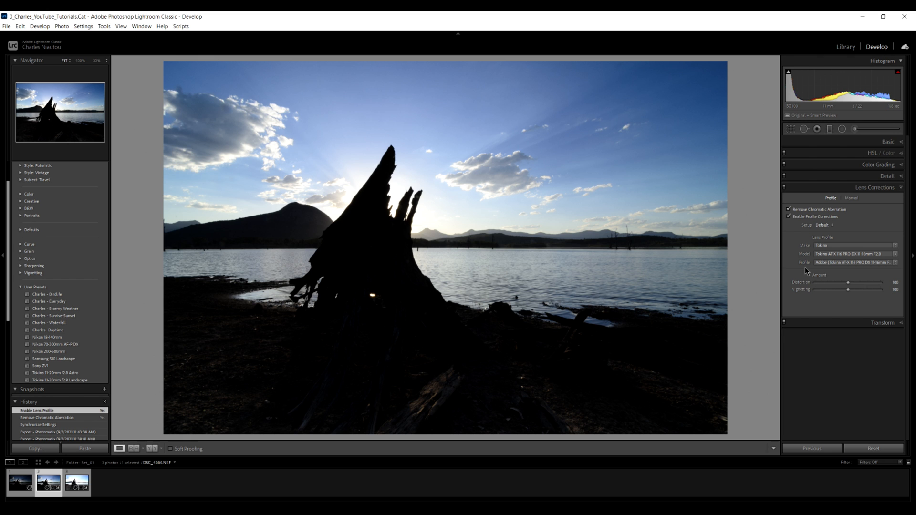
{"action": "left_click", "coordinate": [887, 141]}
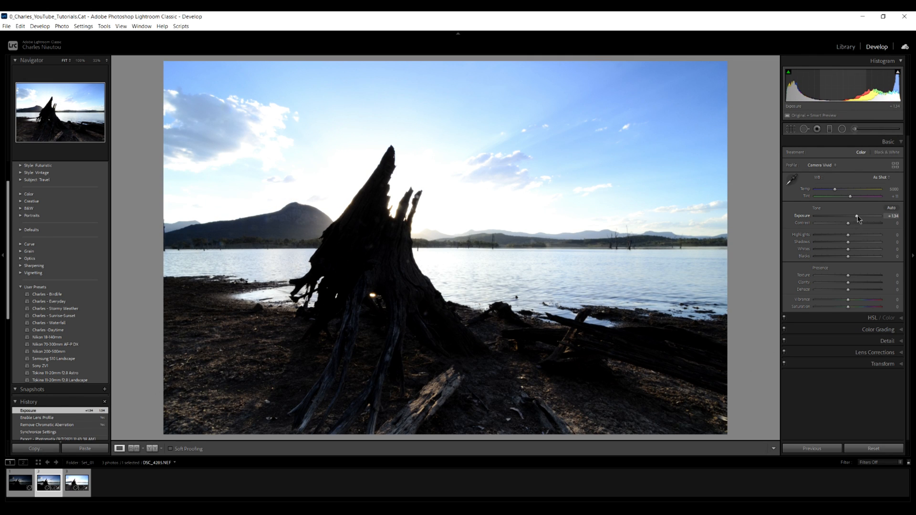
{"action": "mouse_move", "coordinate": [721, 200]}
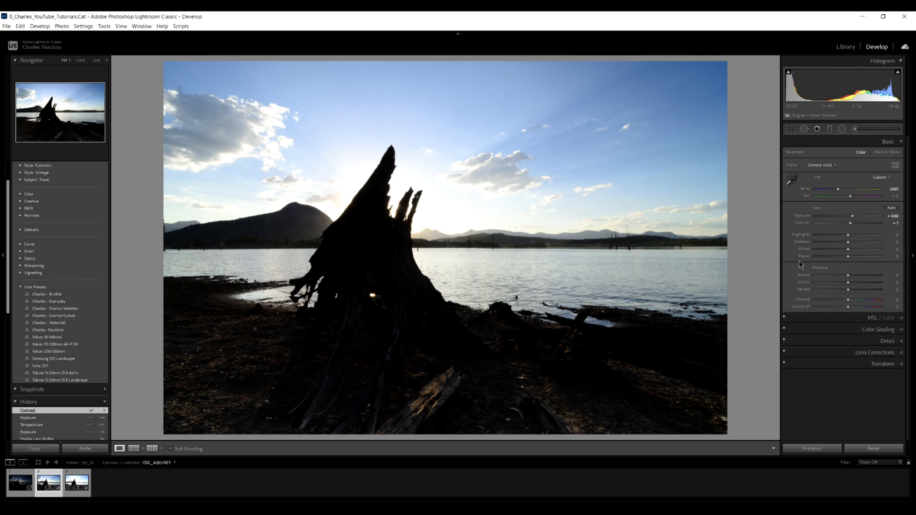
{"action": "mouse_move", "coordinate": [859, 265]}
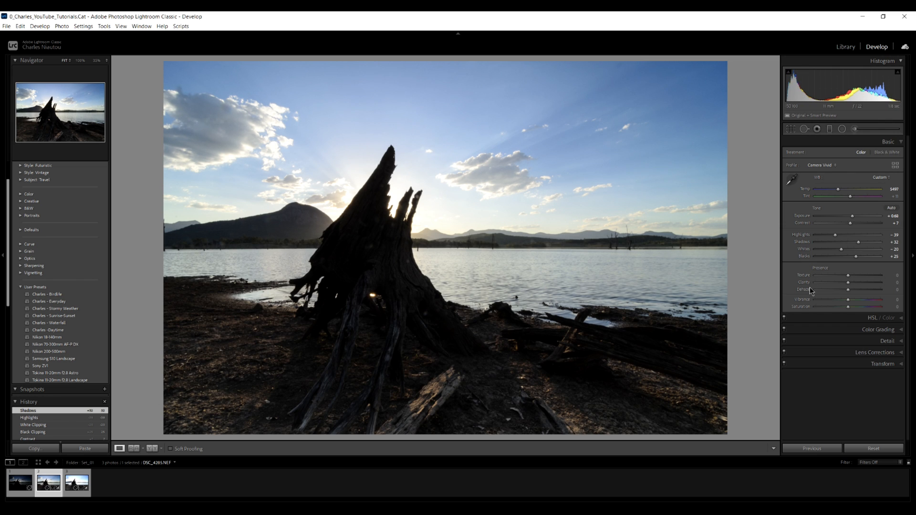
{"action": "mouse_move", "coordinate": [842, 303]}
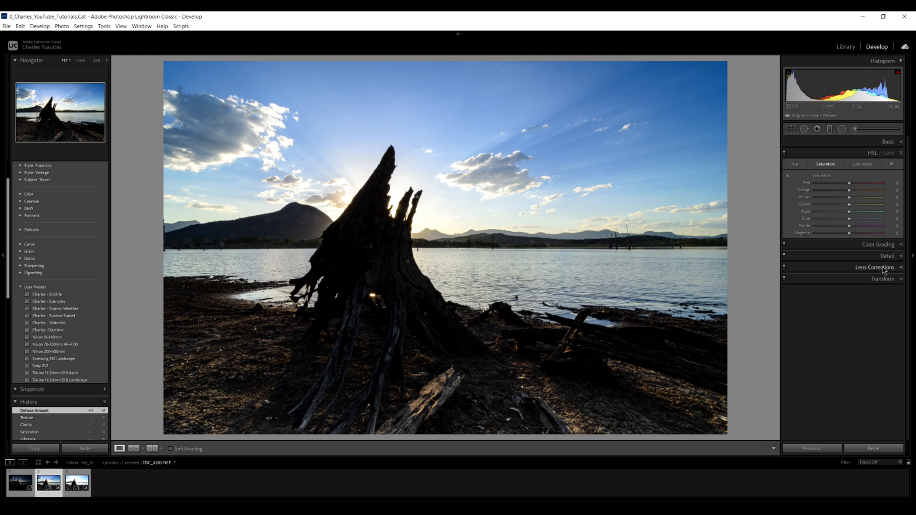
{"action": "mouse_move", "coordinate": [835, 176]}
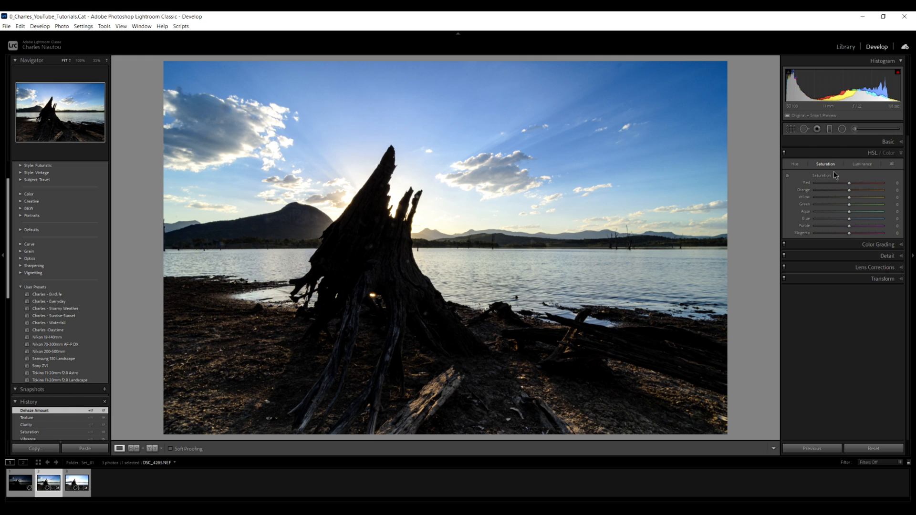
{"action": "mouse_move", "coordinate": [788, 180]}
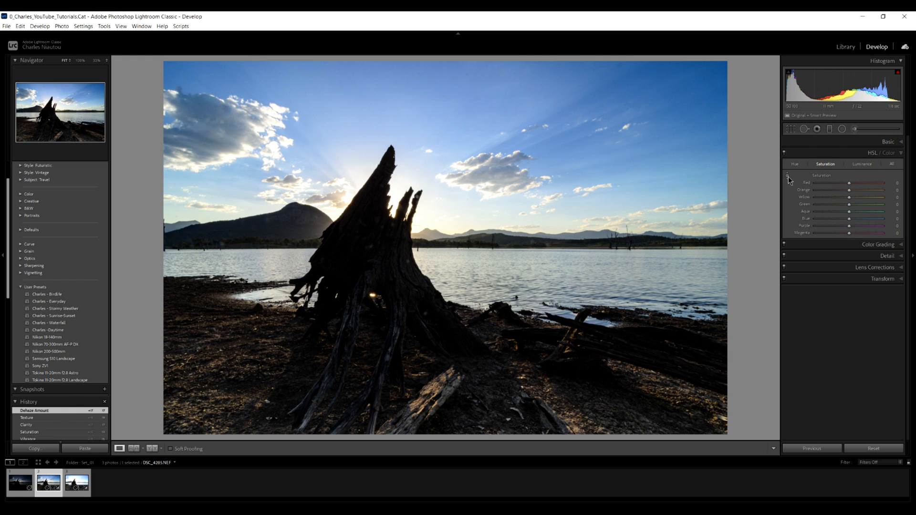
Raise Orange and Blue saturation with the HSL Targeted Adjustment Tool on the photo.
{"action": "left_click", "coordinate": [789, 179]}
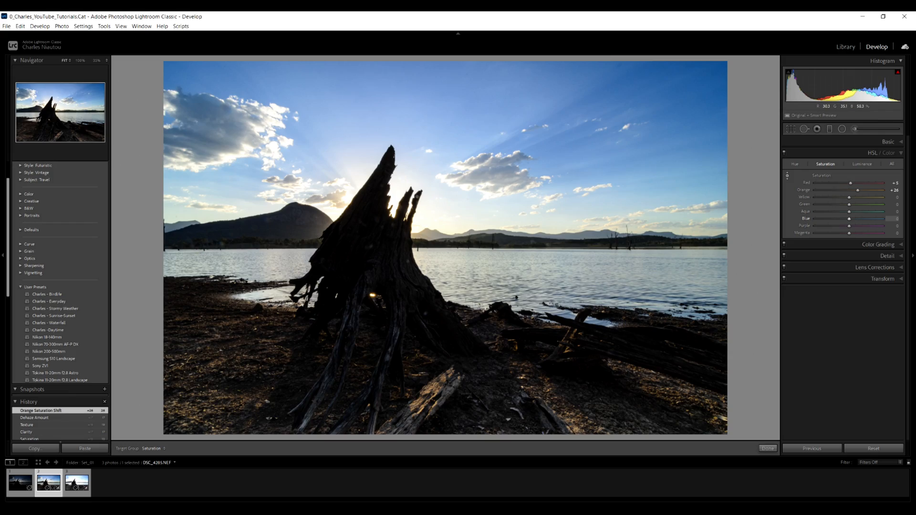
{"action": "left_click", "coordinate": [886, 257]}
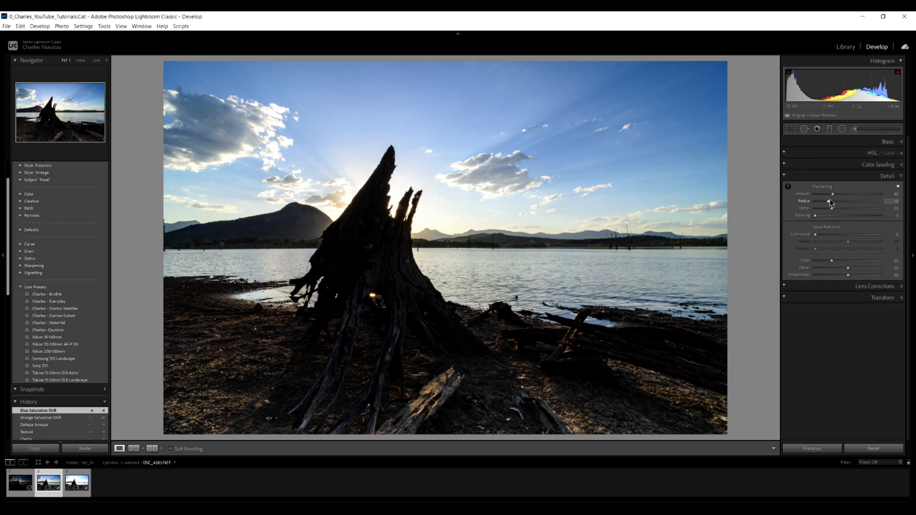
{"action": "mouse_move", "coordinate": [832, 207]}
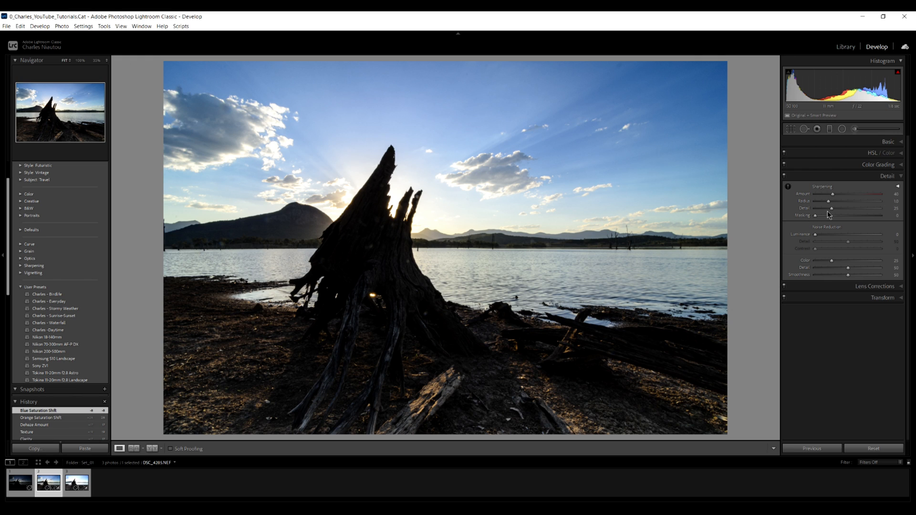
{"action": "mouse_move", "coordinate": [808, 220]}
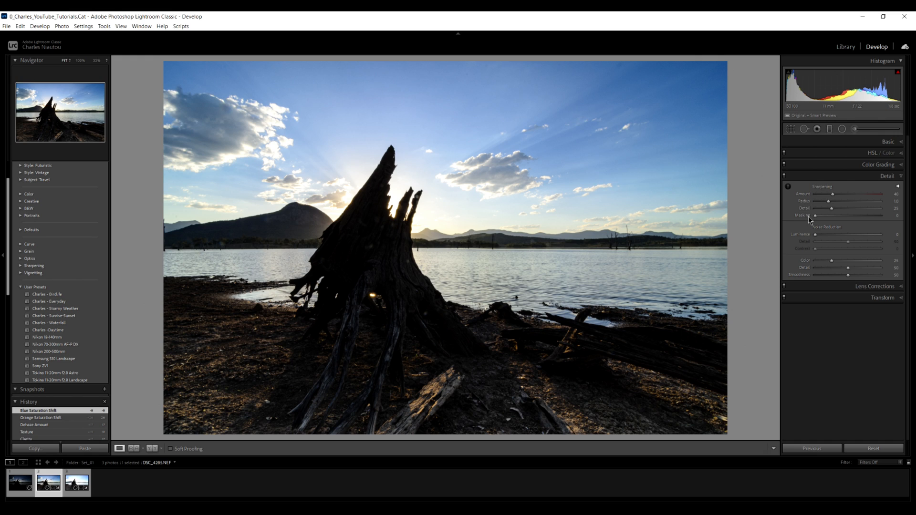
{"action": "mouse_move", "coordinate": [813, 221]}
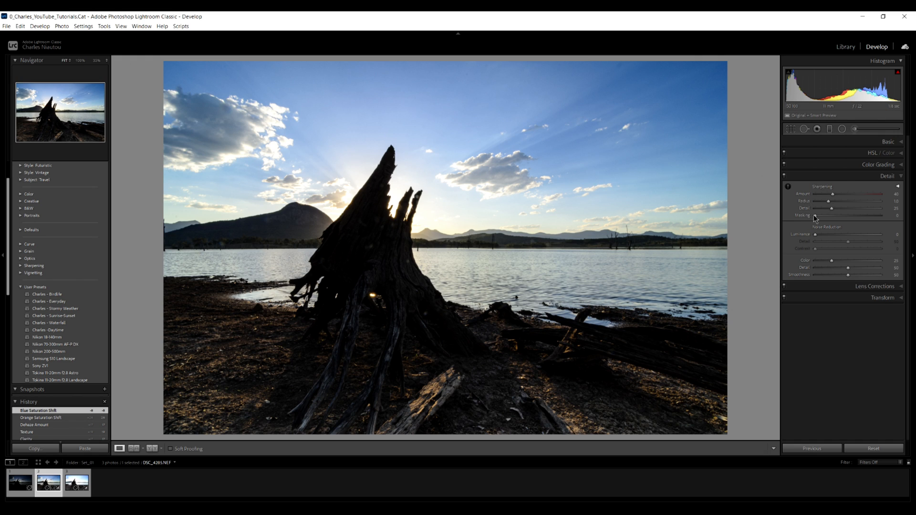
{"action": "mouse_move", "coordinate": [820, 214]}
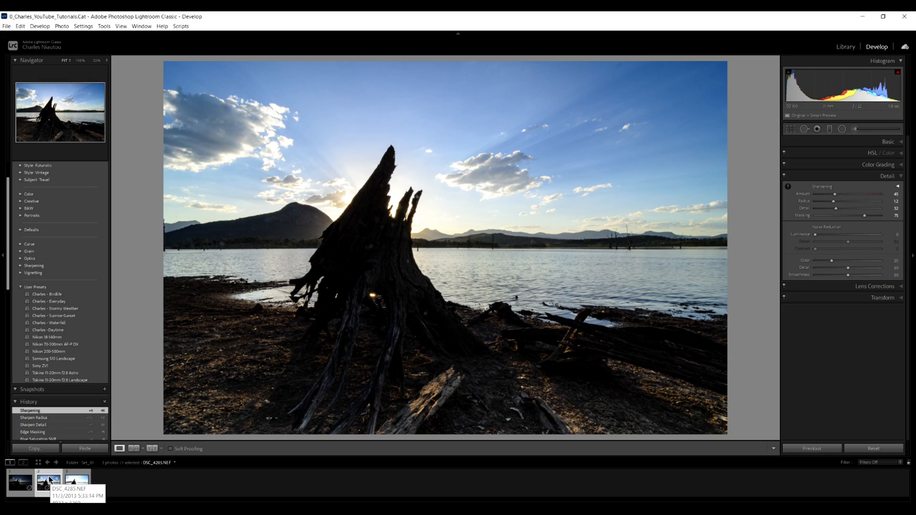
Copy the edited stump photo's develop settings via Develop Settings > Copy Settings.
{"action": "right_click", "coordinate": [49, 482]}
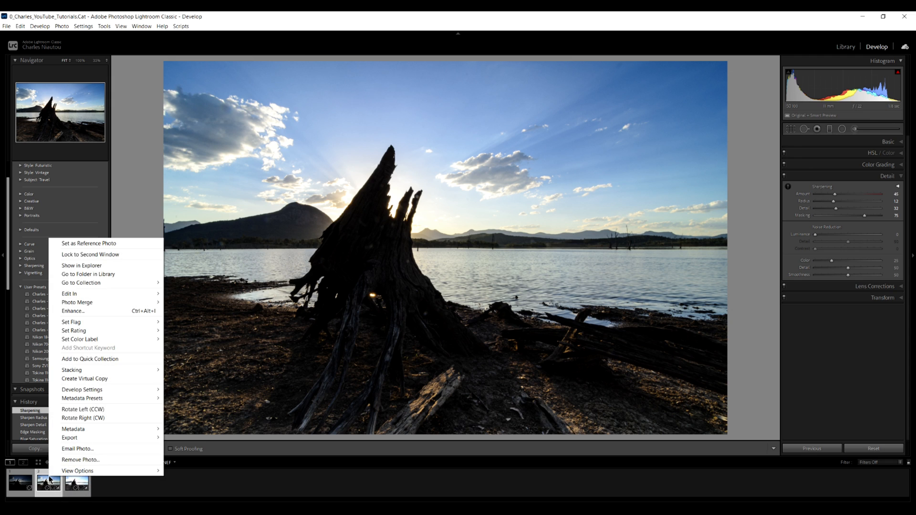
{"action": "mouse_move", "coordinate": [82, 390]}
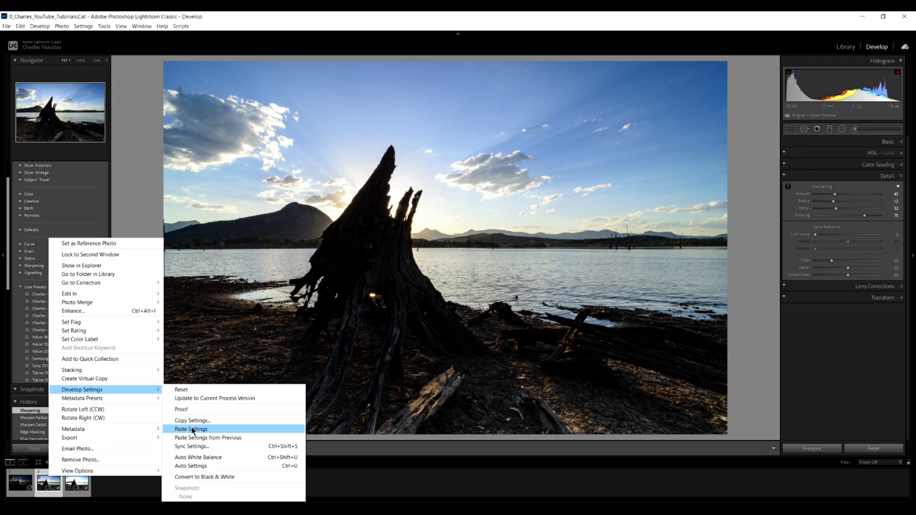
{"action": "left_click", "coordinate": [192, 420]}
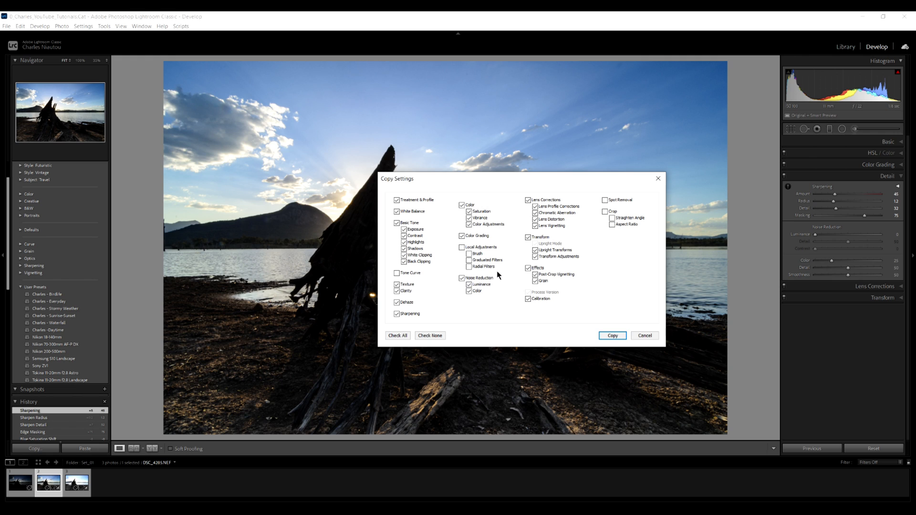
{"action": "left_click", "coordinate": [605, 200]}
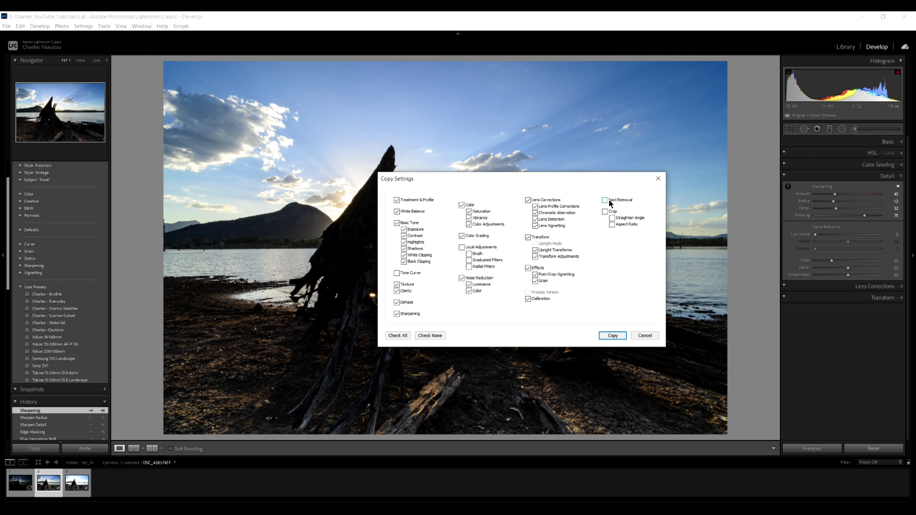
{"action": "left_click", "coordinate": [605, 200]}
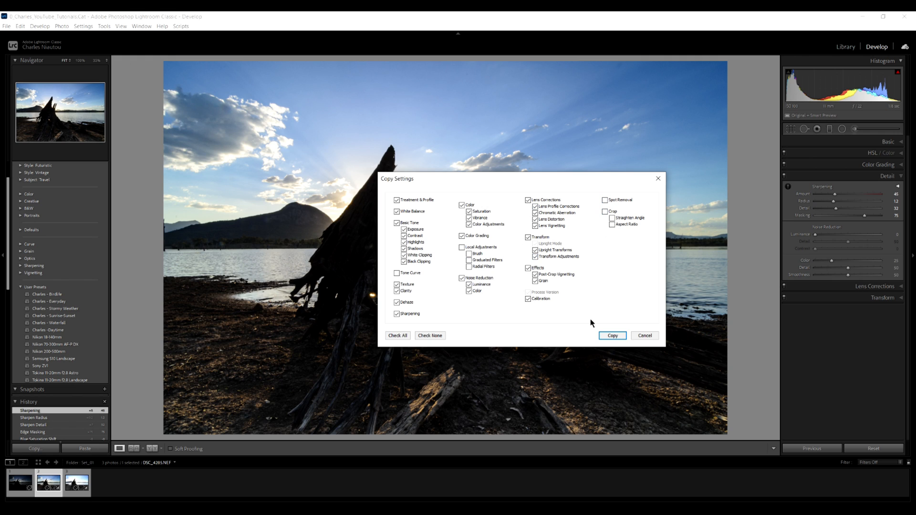
{"action": "mouse_move", "coordinate": [613, 334]}
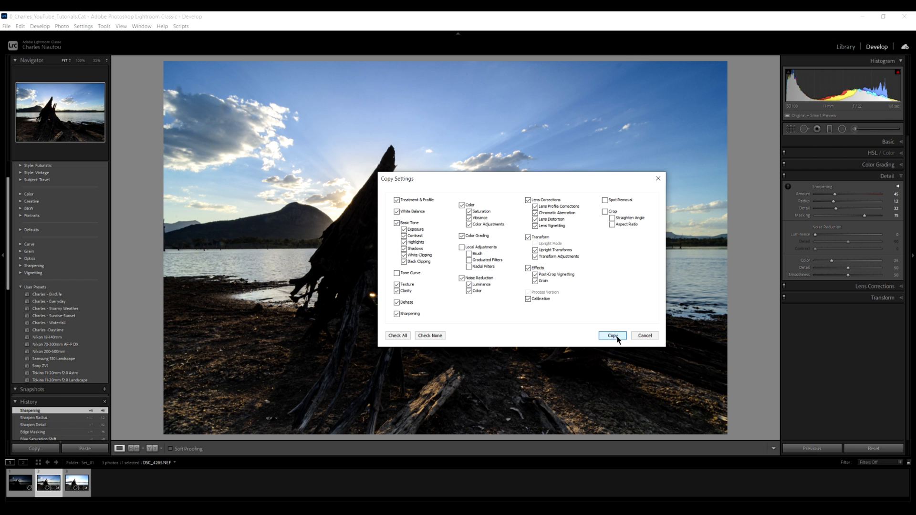
{"action": "left_click", "coordinate": [613, 334]}
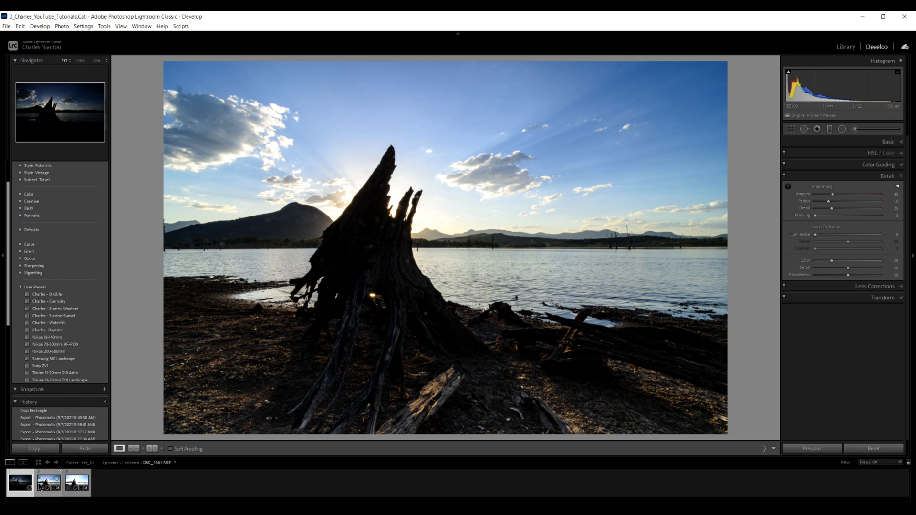
Paste the copied settings onto the other two selected bracketed exposures.
{"action": "right_click", "coordinate": [76, 483]}
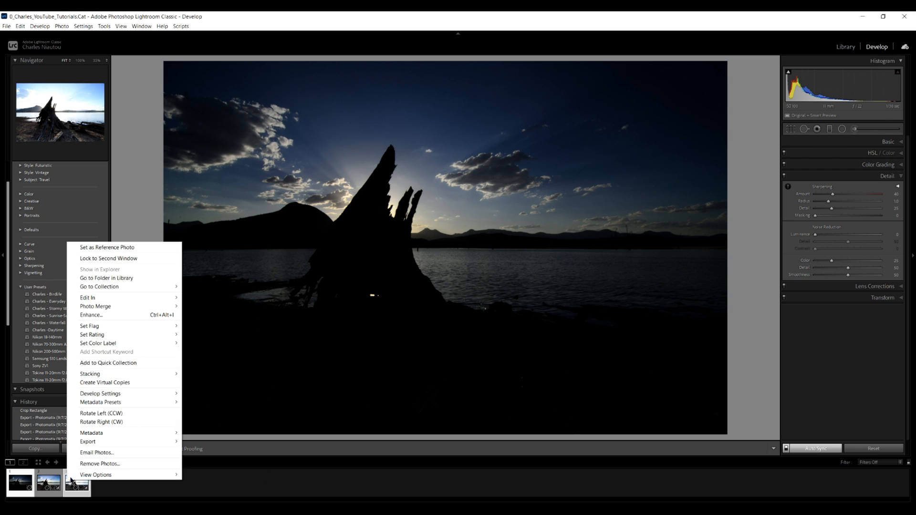
{"action": "mouse_move", "coordinate": [131, 393]}
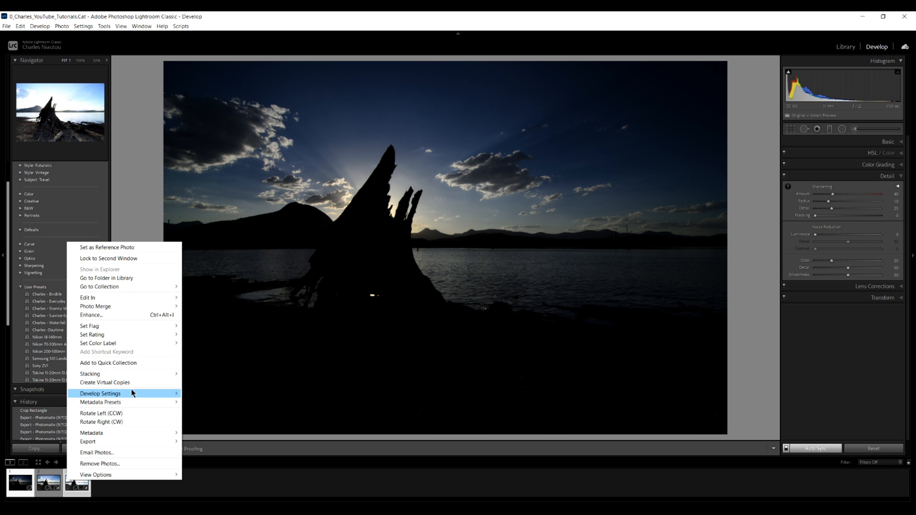
{"action": "left_click", "coordinate": [100, 393]}
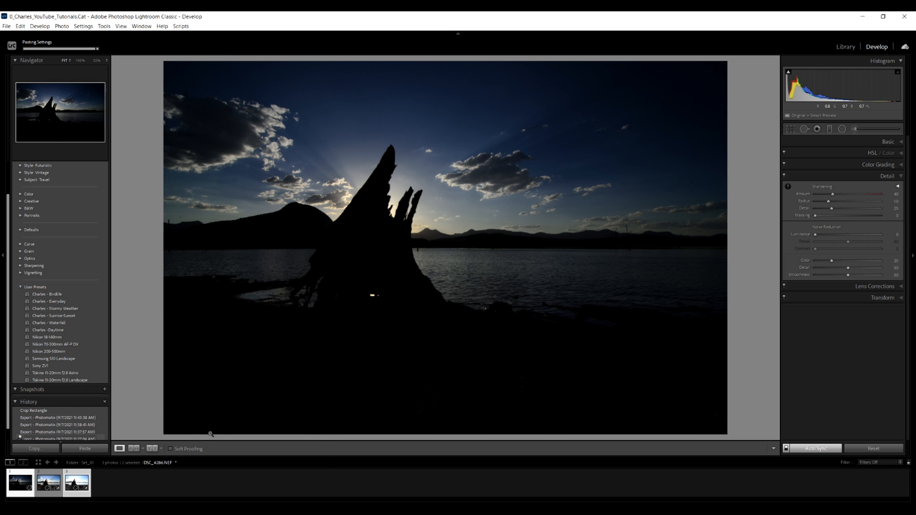
{"action": "left_click", "coordinate": [83, 448]}
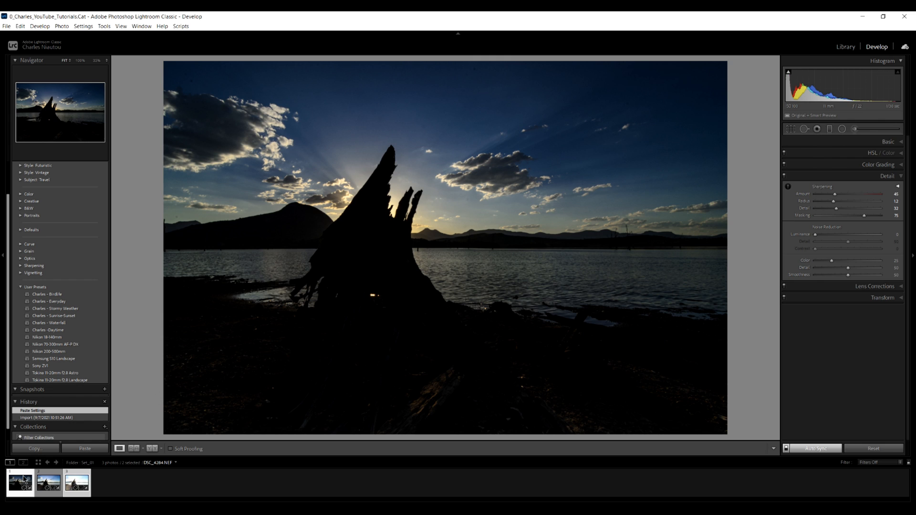
{"action": "mouse_move", "coordinate": [26, 480]}
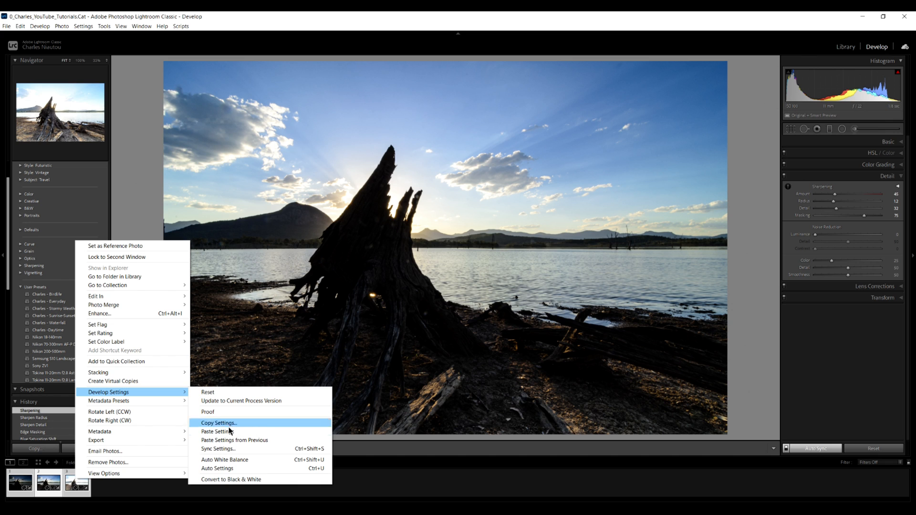
{"action": "mouse_move", "coordinate": [225, 448]}
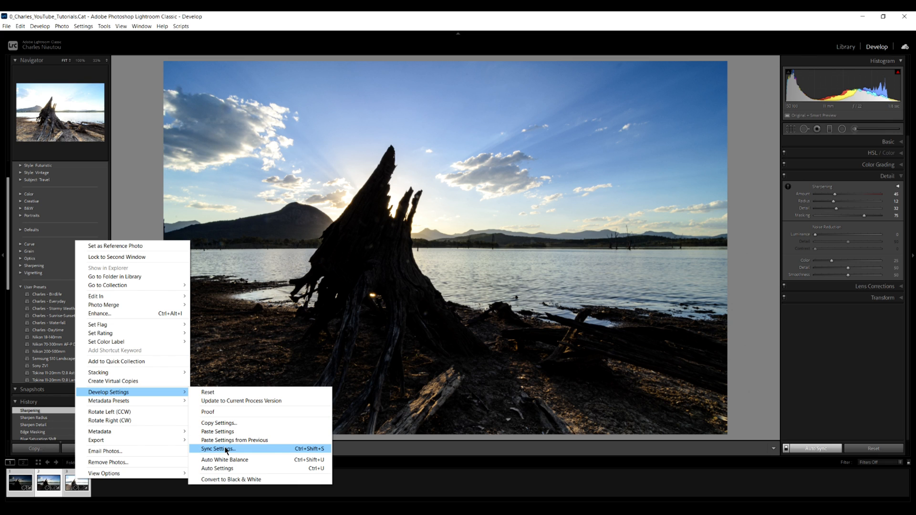
Synchronize all develop settings, including sharpening, across the three bracketed exposures.
{"action": "left_click", "coordinate": [217, 448]}
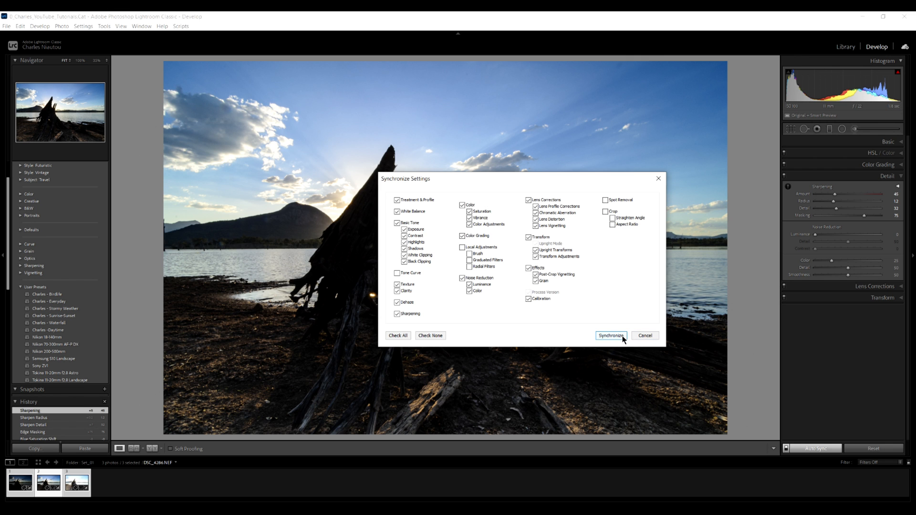
{"action": "left_click", "coordinate": [609, 334]}
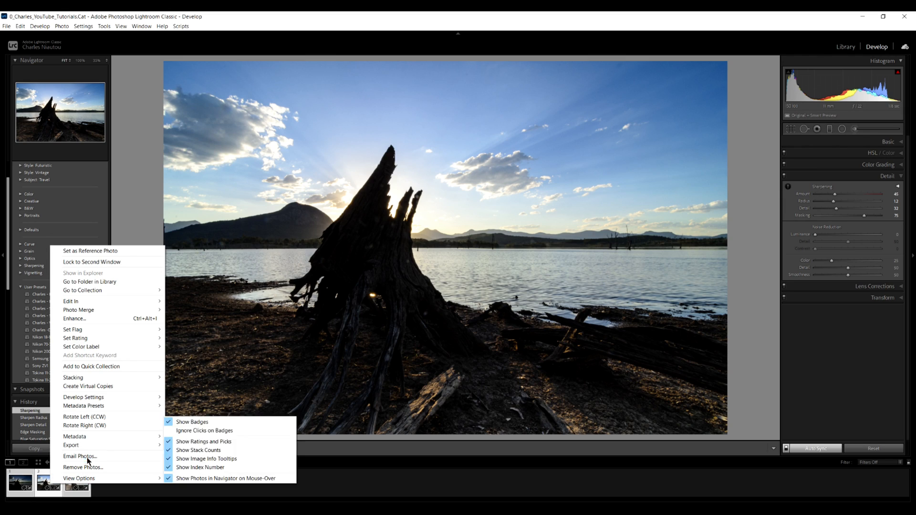
{"action": "mouse_move", "coordinate": [69, 446]}
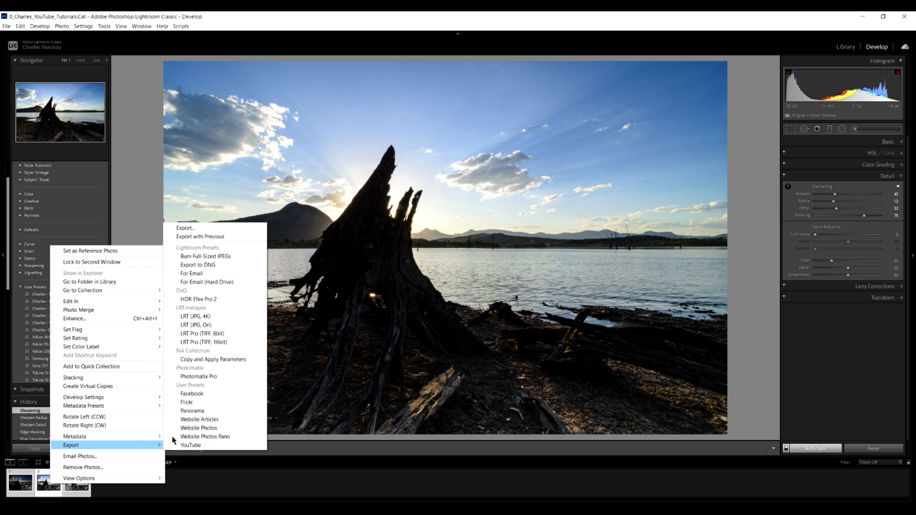
{"action": "mouse_move", "coordinate": [203, 379]}
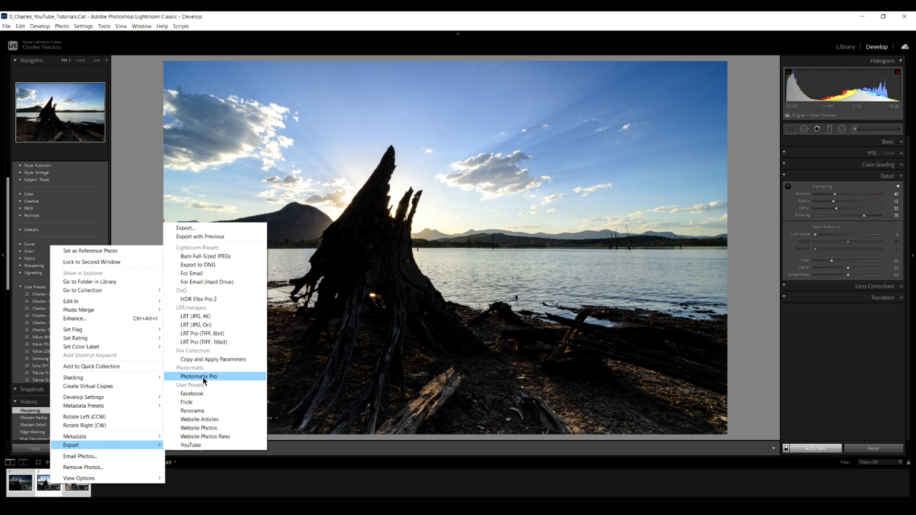
Export the three exposures to Photomatix Pro with Combined file names for the merged image.
{"action": "left_click", "coordinate": [199, 375]}
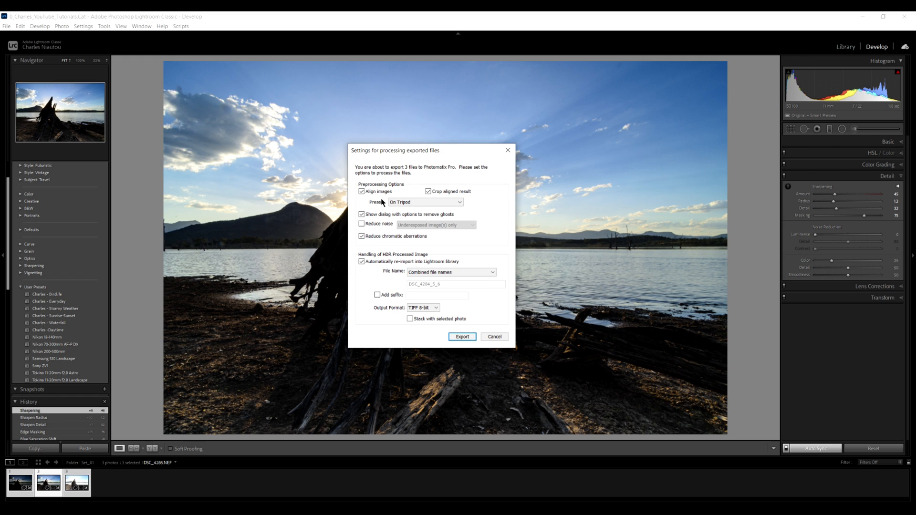
{"action": "mouse_move", "coordinate": [400, 209]}
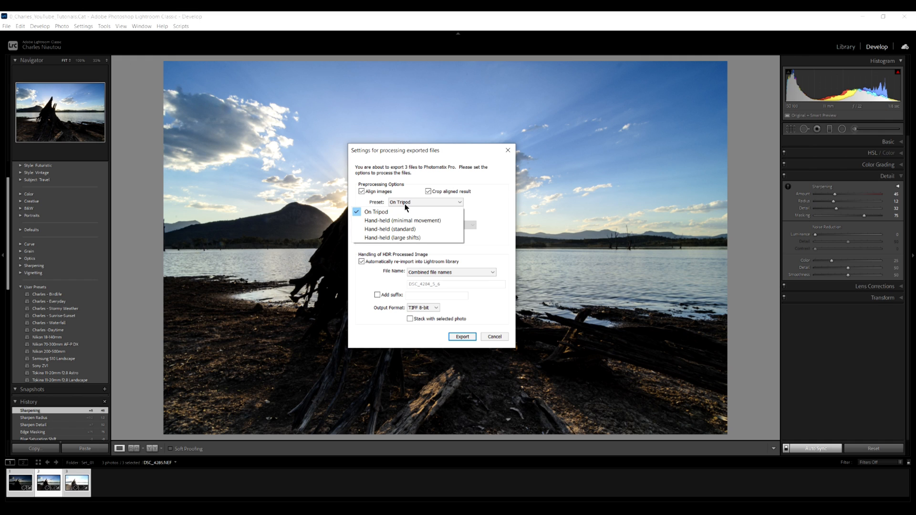
{"action": "mouse_move", "coordinate": [444, 204]}
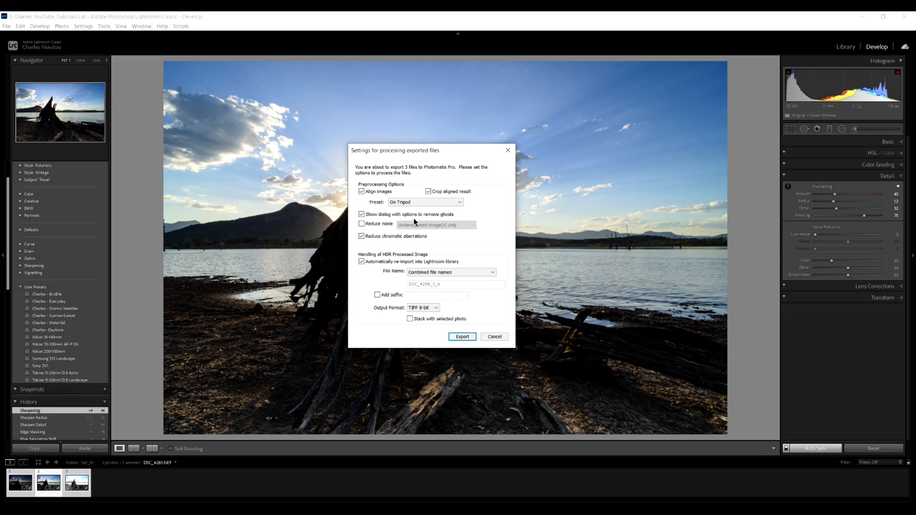
{"action": "mouse_move", "coordinate": [362, 214]}
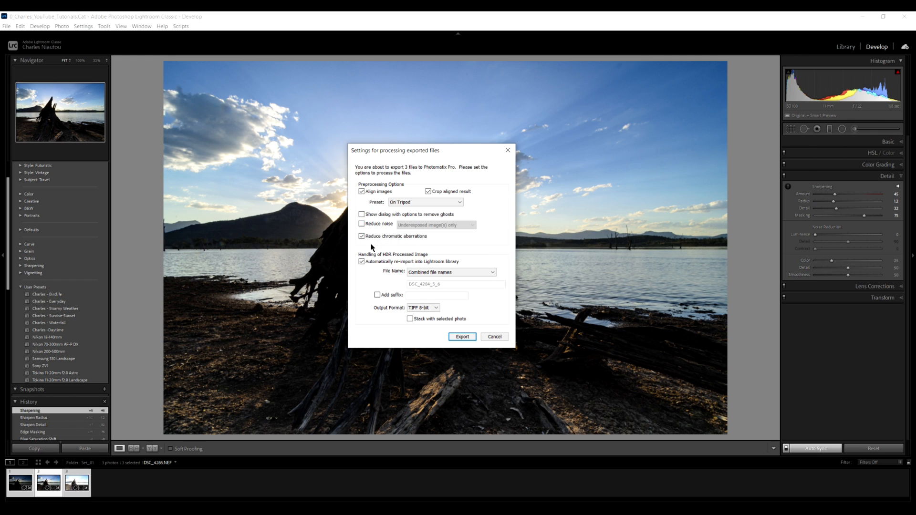
{"action": "mouse_move", "coordinate": [374, 245]}
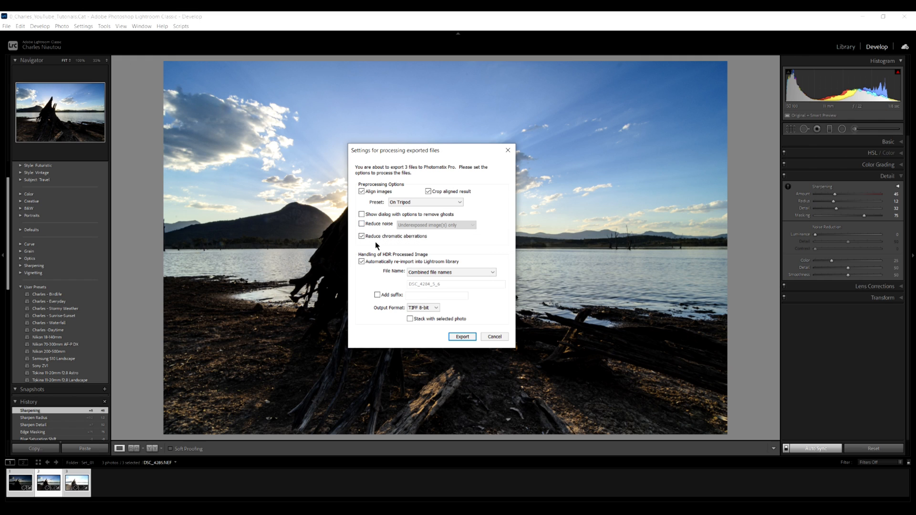
{"action": "mouse_move", "coordinate": [361, 283]}
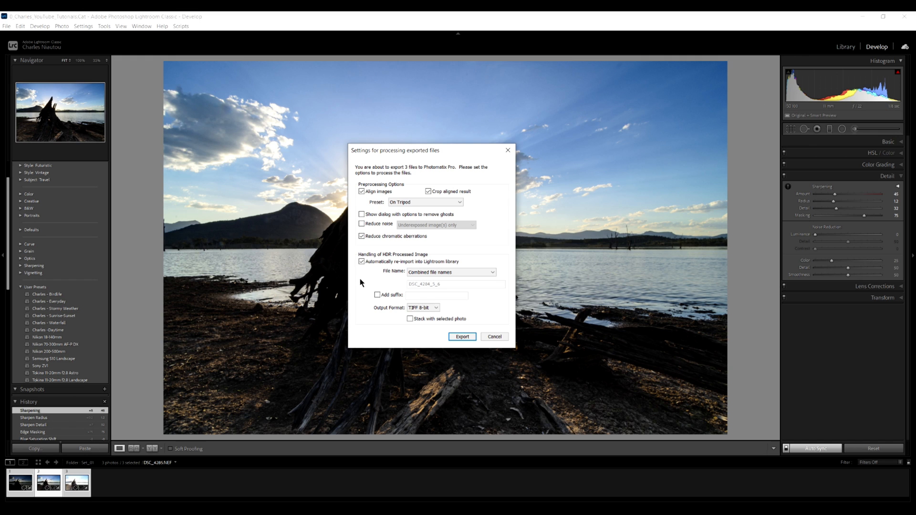
{"action": "mouse_move", "coordinate": [374, 270]}
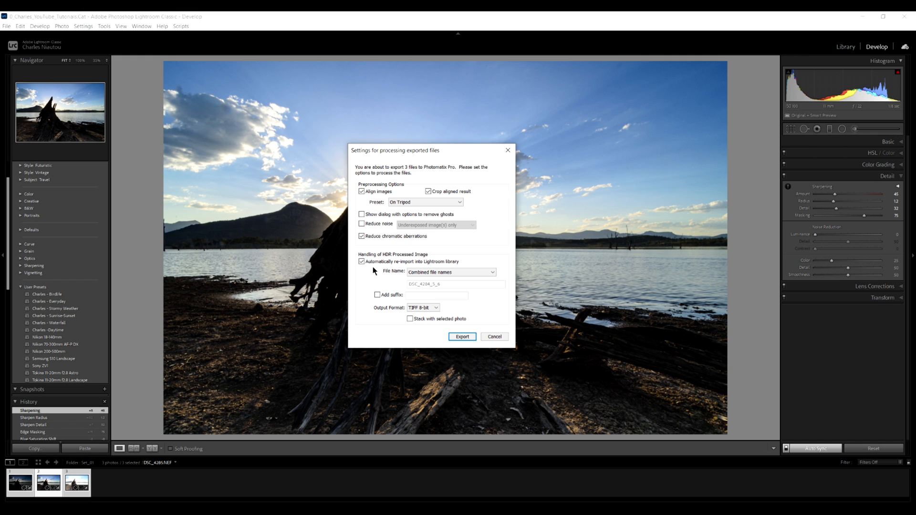
{"action": "left_click", "coordinate": [451, 272]}
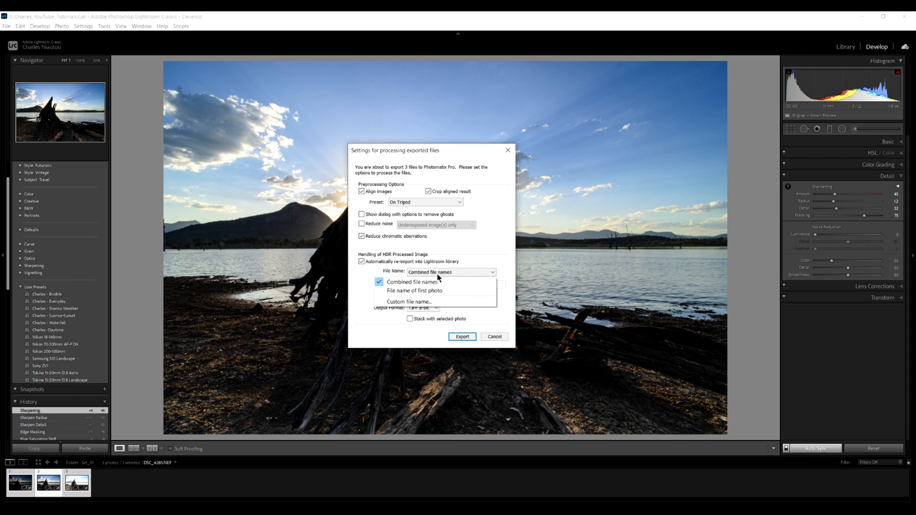
{"action": "left_click", "coordinate": [412, 282]}
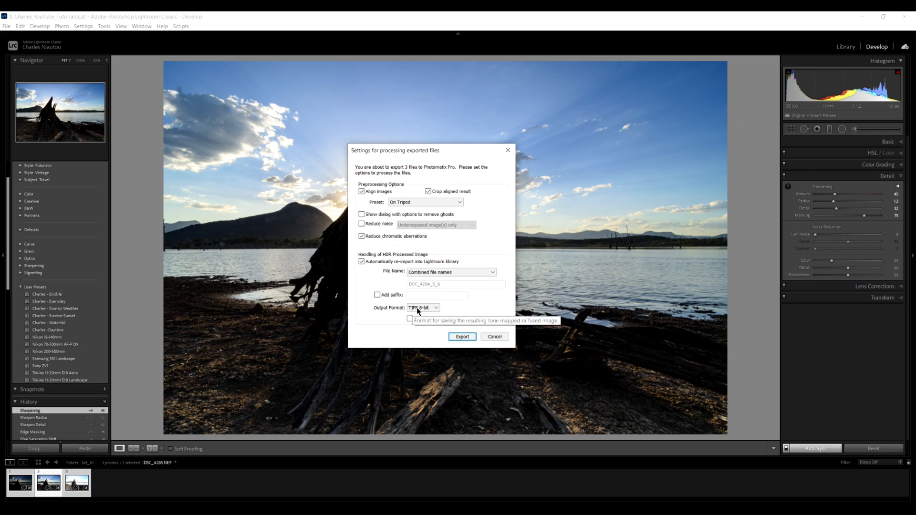
{"action": "left_click", "coordinate": [461, 337]}
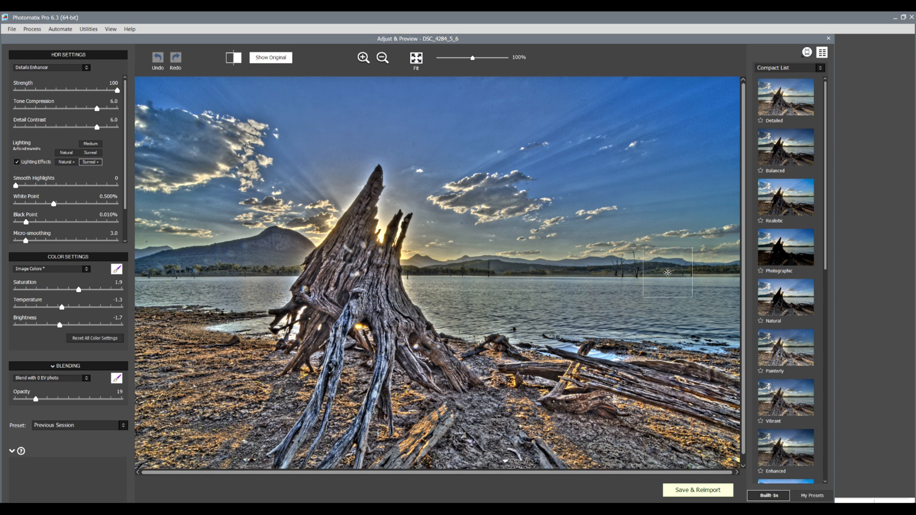
Show All Styles and cycle Detailed, Balanced, Realistic, Photographic, Natural and Painterly on the merged image.
{"action": "left_click", "coordinate": [787, 68]}
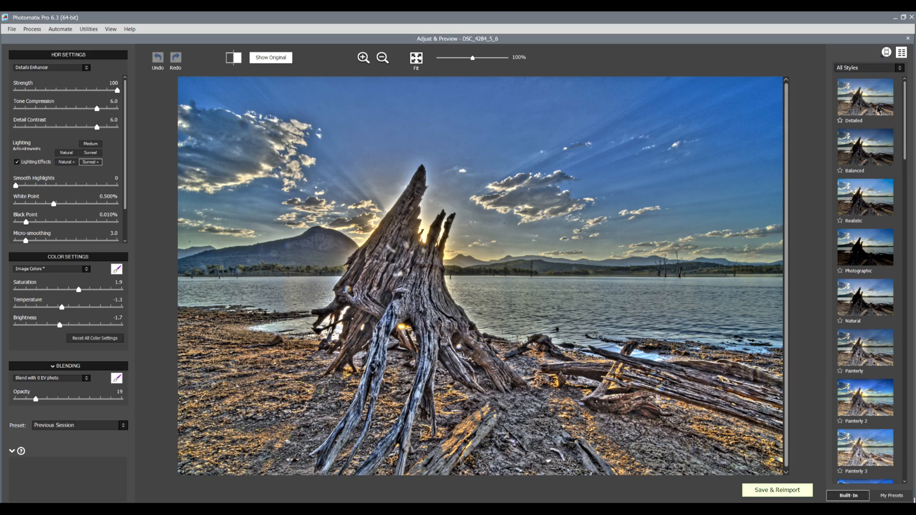
{"action": "left_click", "coordinate": [865, 99]}
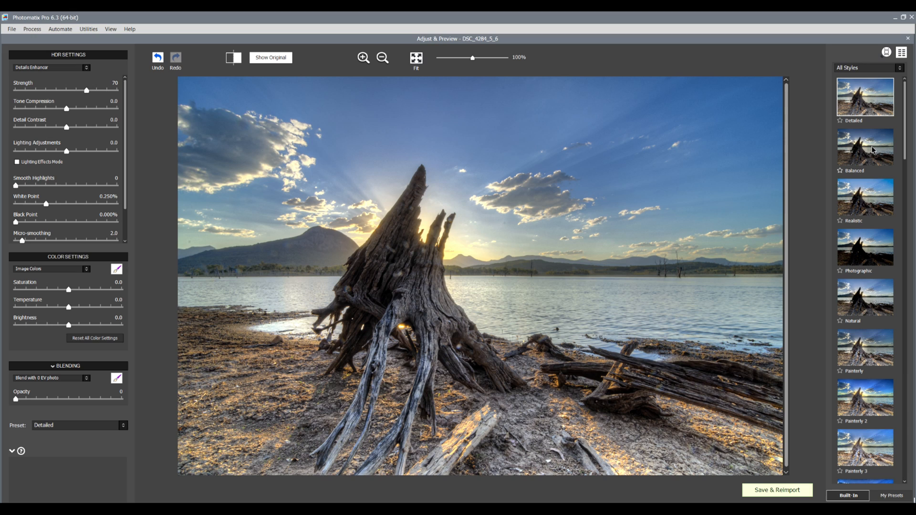
{"action": "mouse_move", "coordinate": [869, 157]}
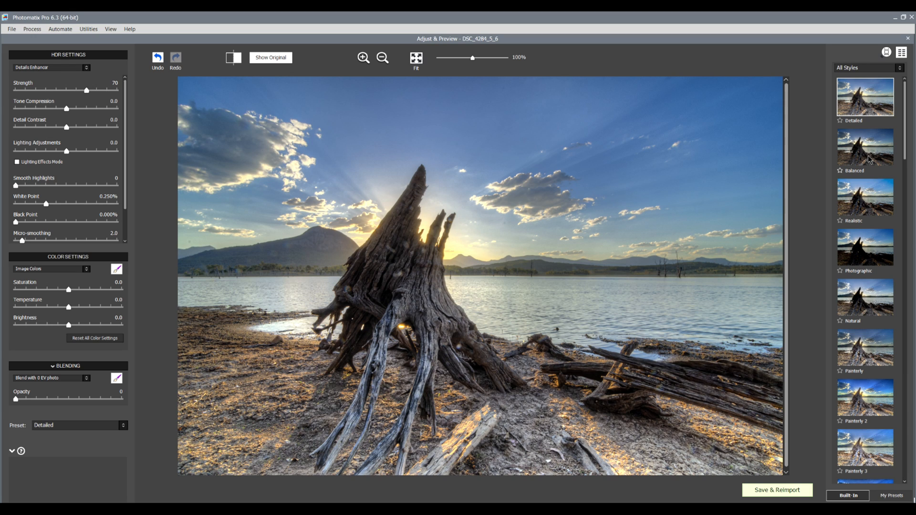
{"action": "left_click", "coordinate": [865, 148]}
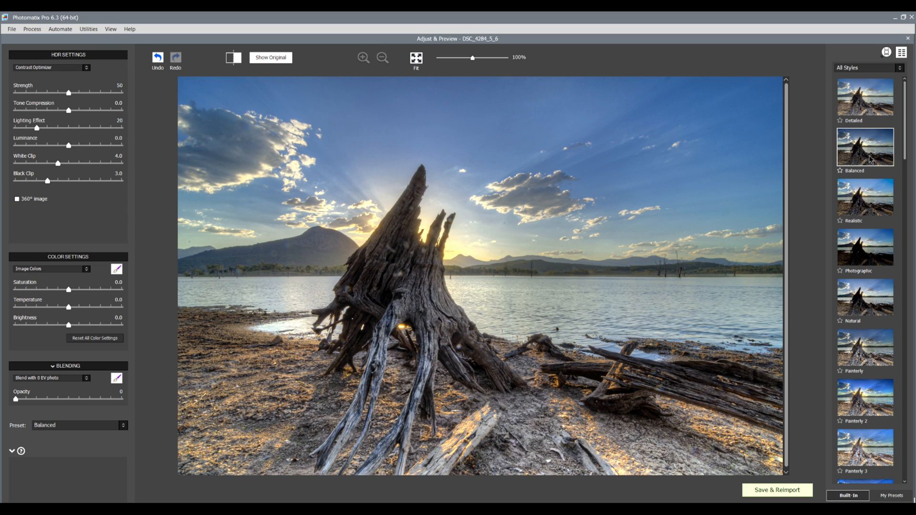
{"action": "left_click", "coordinate": [865, 197]}
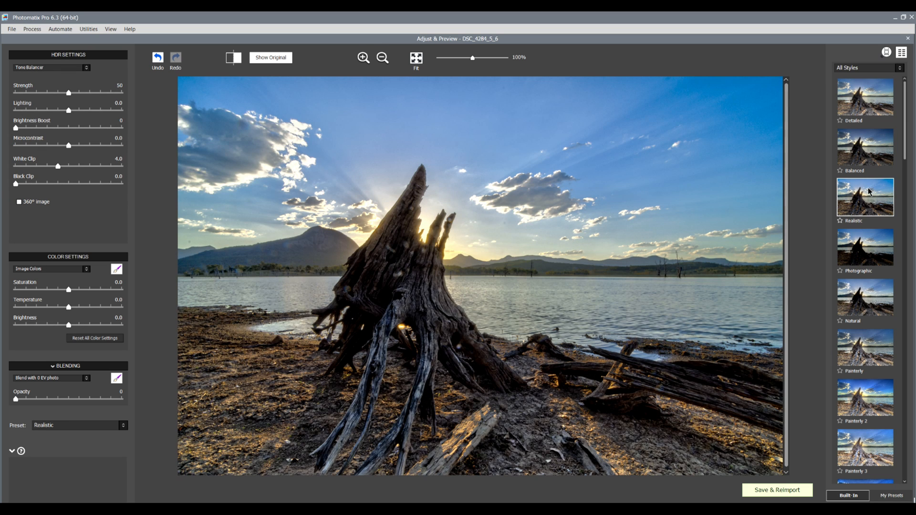
{"action": "left_click", "coordinate": [865, 248]}
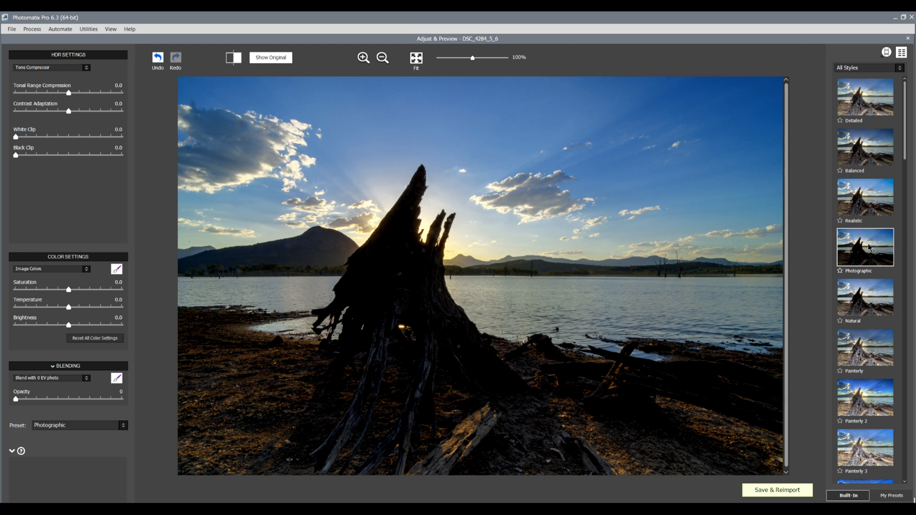
{"action": "left_click", "coordinate": [864, 297]}
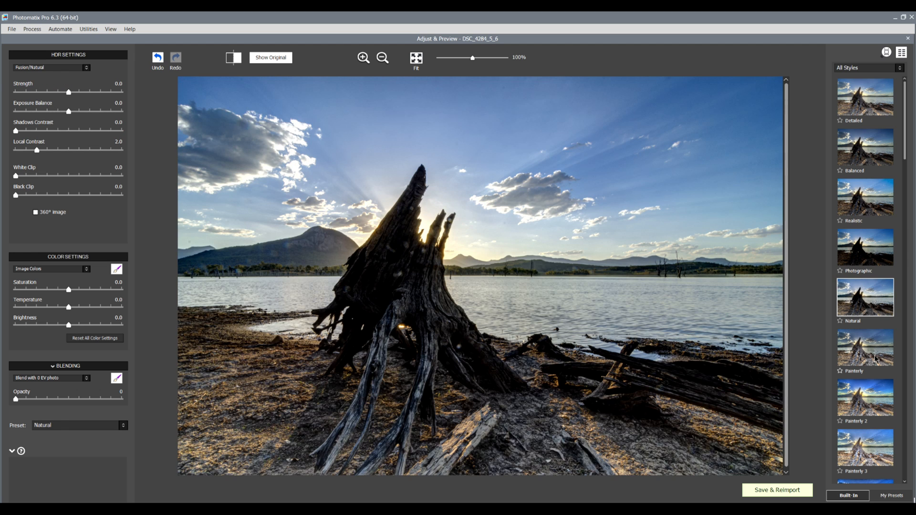
{"action": "left_click", "coordinate": [864, 347]}
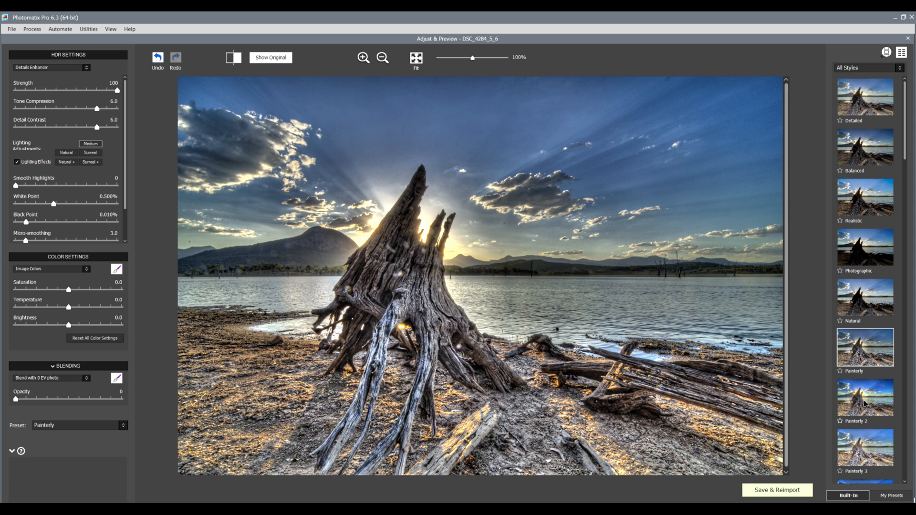
{"action": "left_click", "coordinate": [865, 97]}
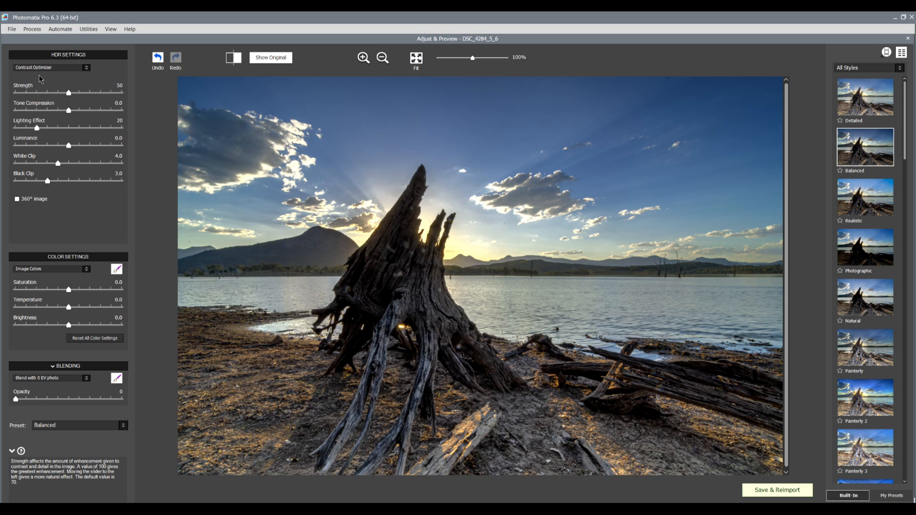
Compare the Realistic style against Detailed, settling back on Detailed.
{"action": "left_click", "coordinate": [866, 197]}
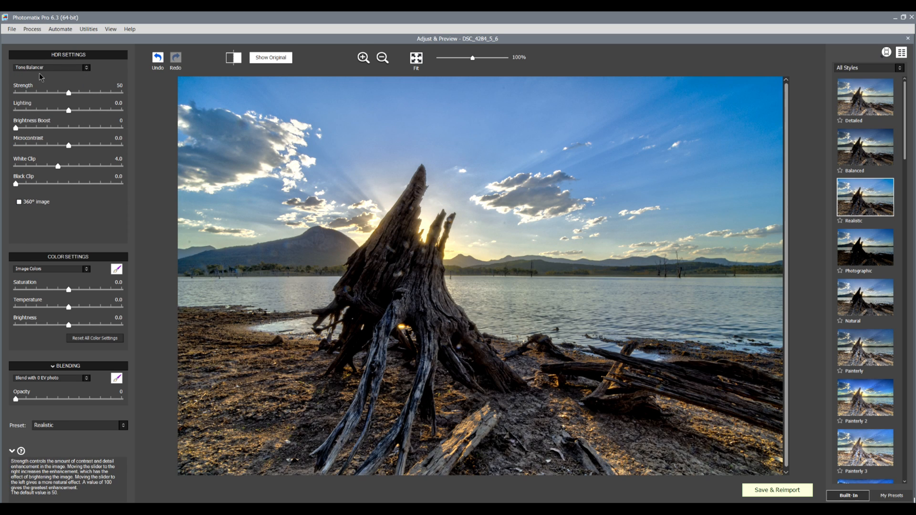
{"action": "left_click", "coordinate": [864, 97]}
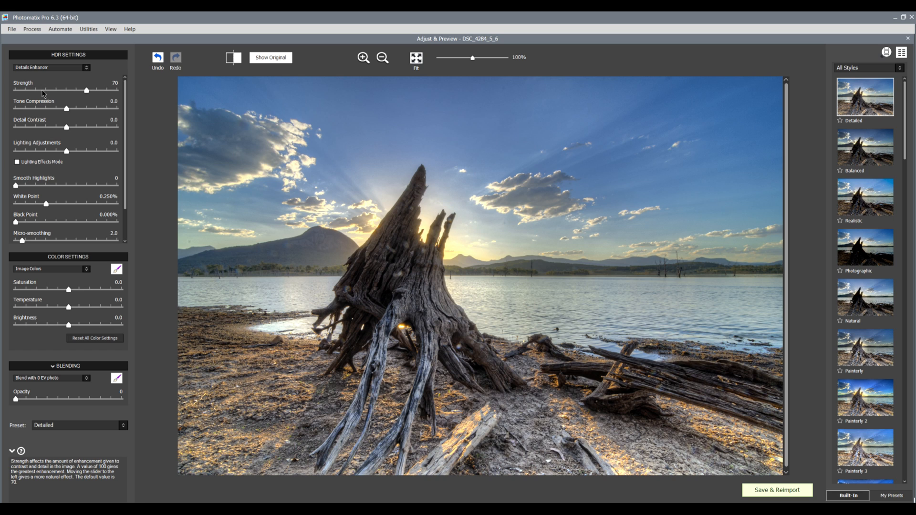
{"action": "mouse_move", "coordinate": [48, 93]}
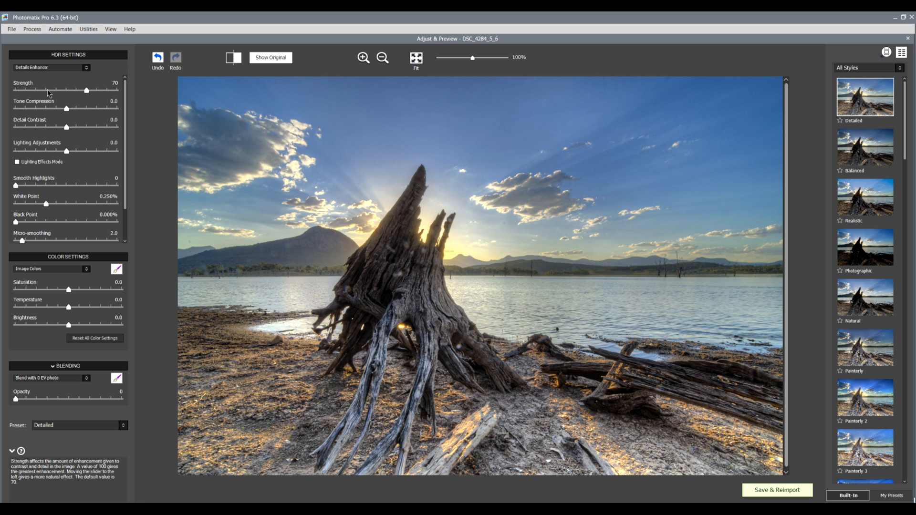
Lower the HDR detail Strength to 40.
{"action": "left_click_drag", "start_coordinate": [86, 91], "coordinate": [67, 91]}
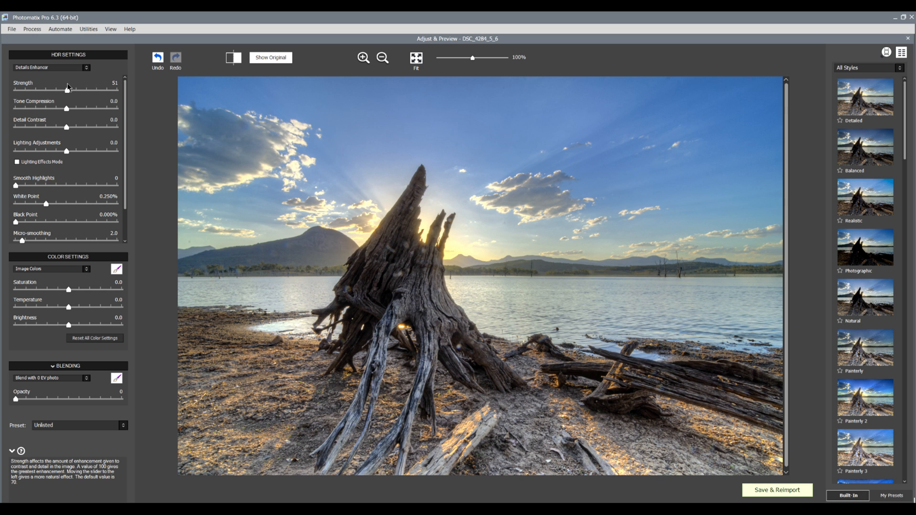
{"action": "mouse_move", "coordinate": [103, 94]}
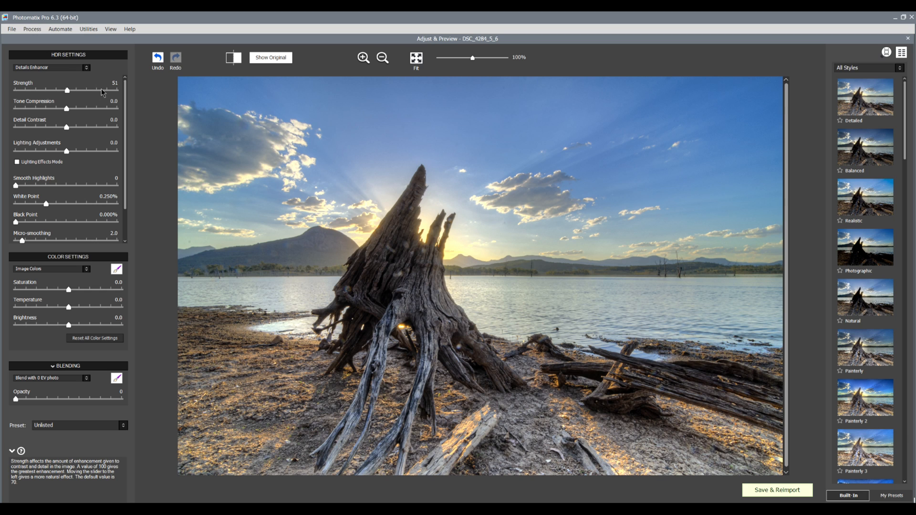
{"action": "left_click_drag", "start_coordinate": [67, 91], "coordinate": [106, 91]}
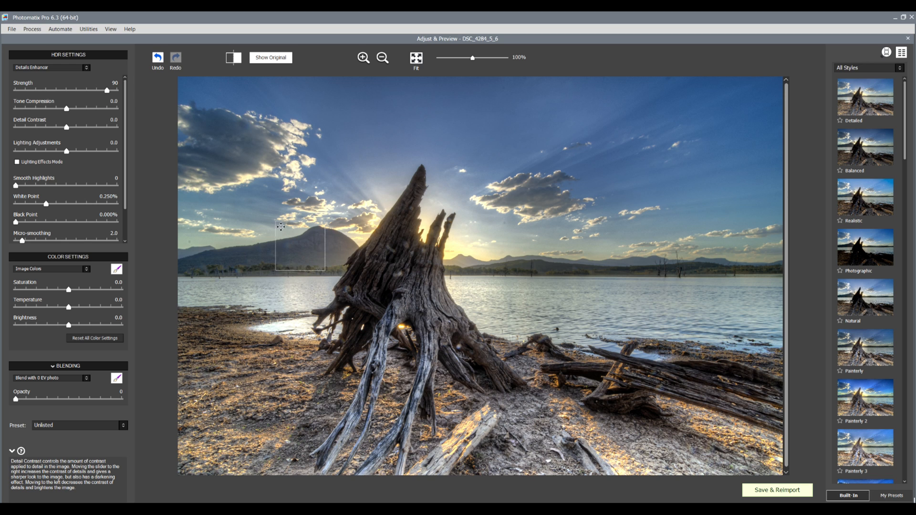
{"action": "left_click_drag", "start_coordinate": [107, 91], "coordinate": [65, 91]}
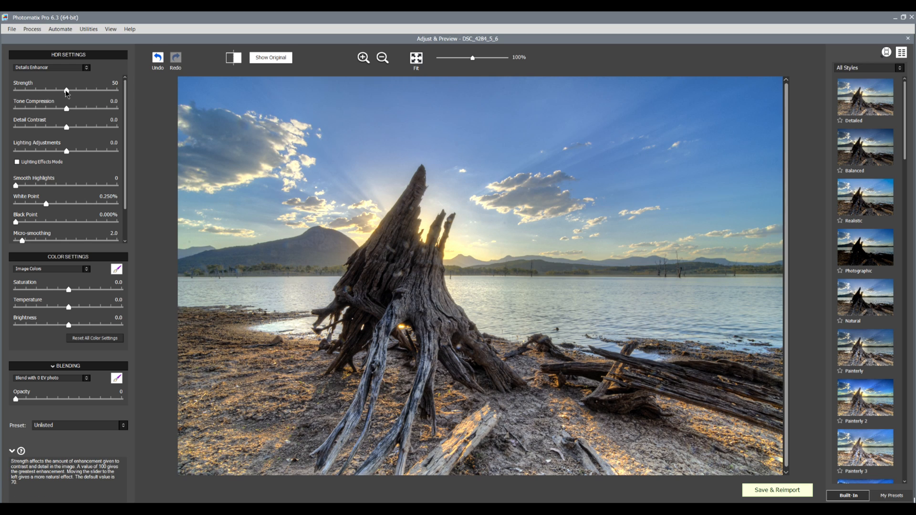
{"action": "left_click_drag", "start_coordinate": [66, 92], "coordinate": [55, 92]}
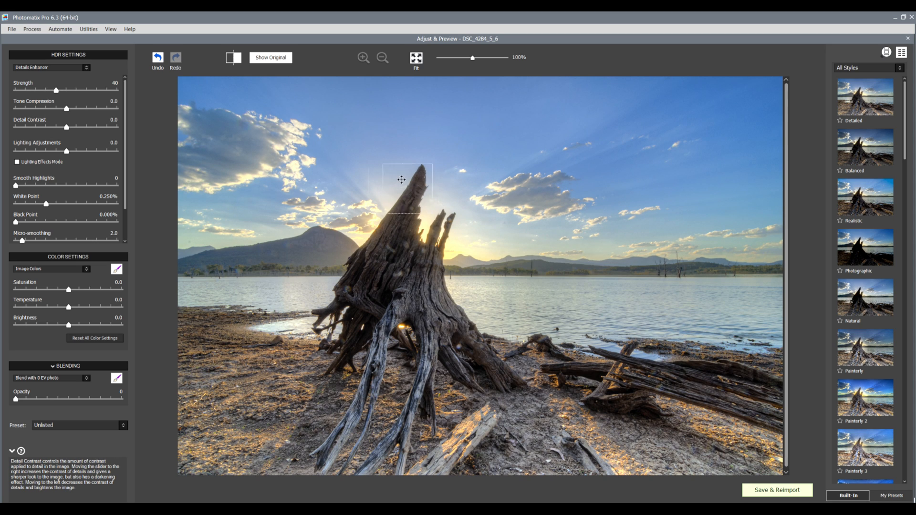
{"action": "mouse_move", "coordinate": [88, 113]}
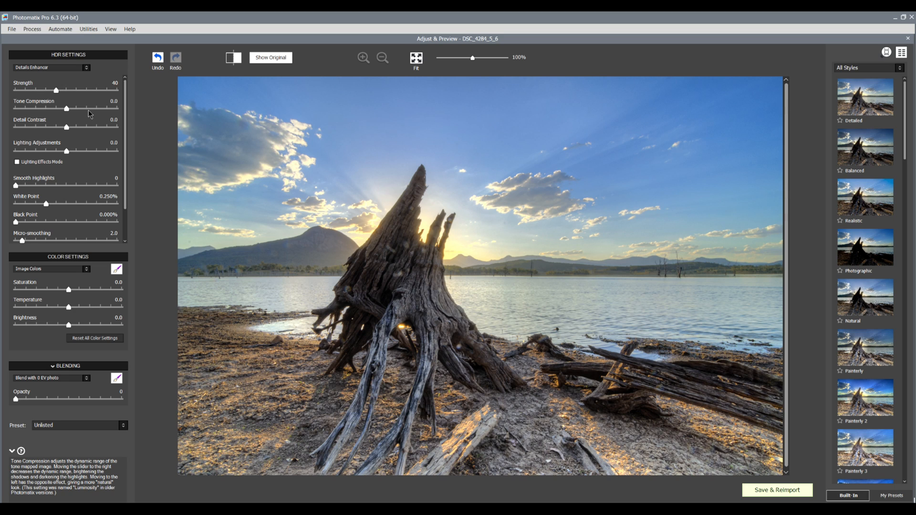
{"action": "mouse_move", "coordinate": [91, 115]}
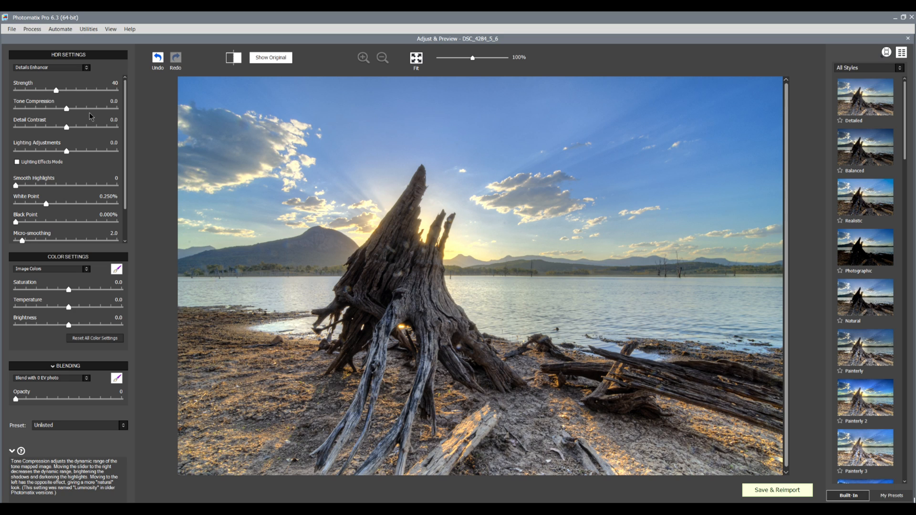
Raise Tone Compression and Detail Contrast both to 3.9.
{"action": "left_click_drag", "start_coordinate": [66, 109], "coordinate": [86, 109]}
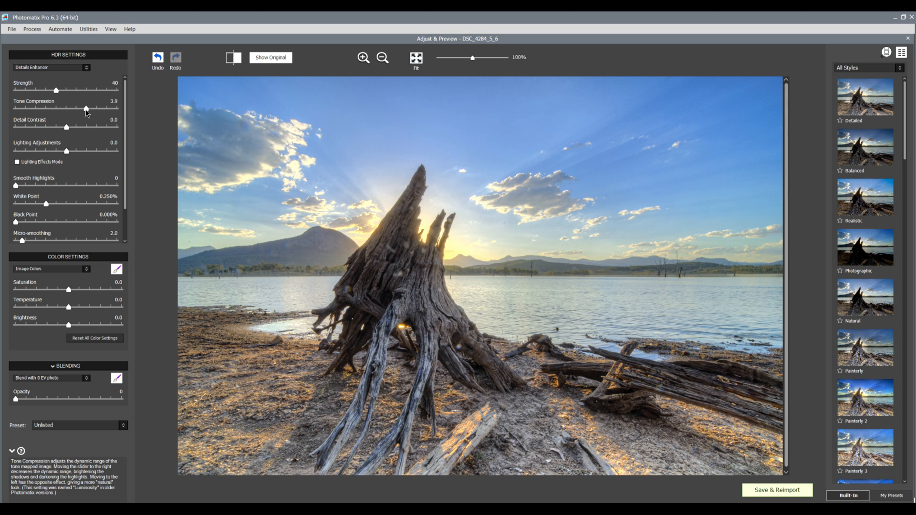
{"action": "left_click_drag", "start_coordinate": [66, 127], "coordinate": [88, 127]}
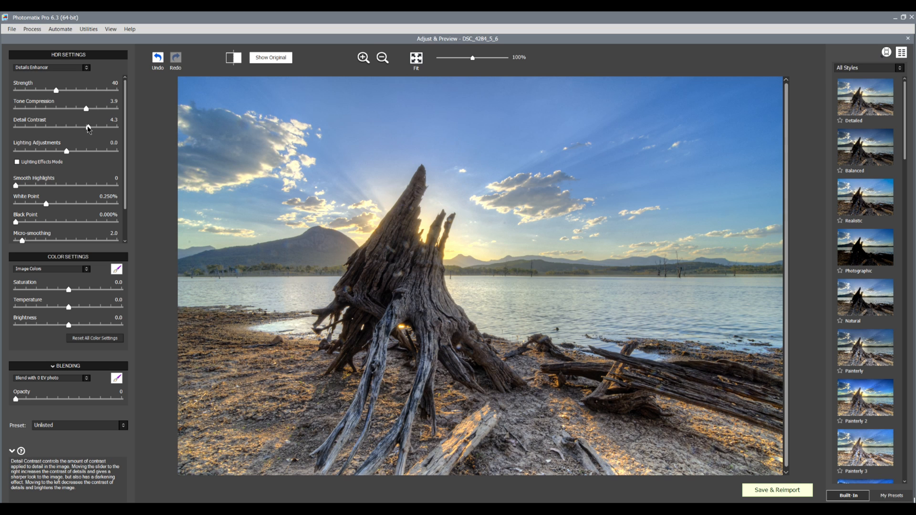
{"action": "left_click_drag", "start_coordinate": [87, 126], "coordinate": [82, 127]}
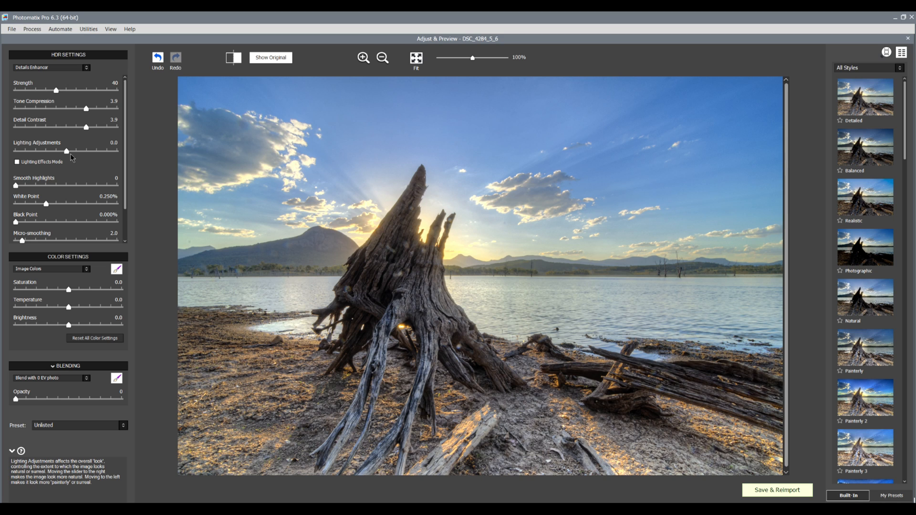
{"action": "mouse_move", "coordinate": [97, 157]}
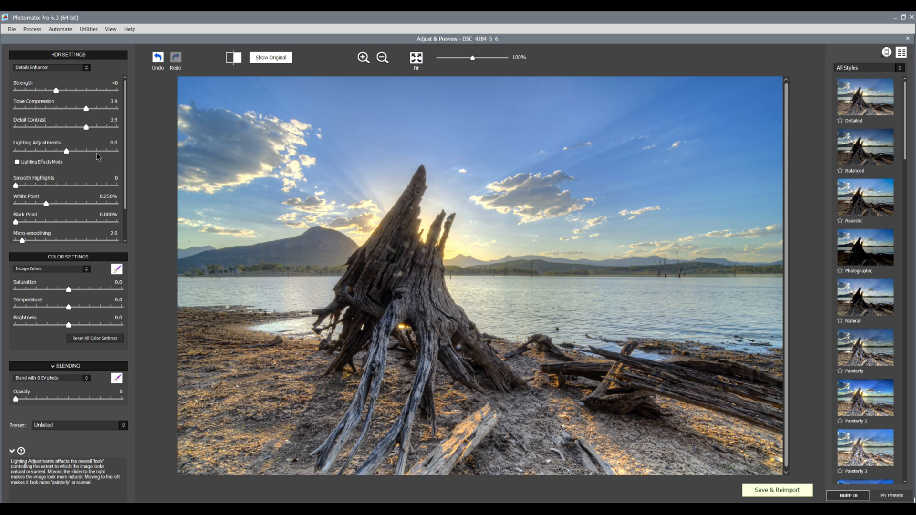
Sweep Lighting Adjustments through 6.1, 0.2, -10, 10 and 5.5, leaving it at -4.4.
{"action": "left_click_drag", "start_coordinate": [65, 151], "coordinate": [97, 152]}
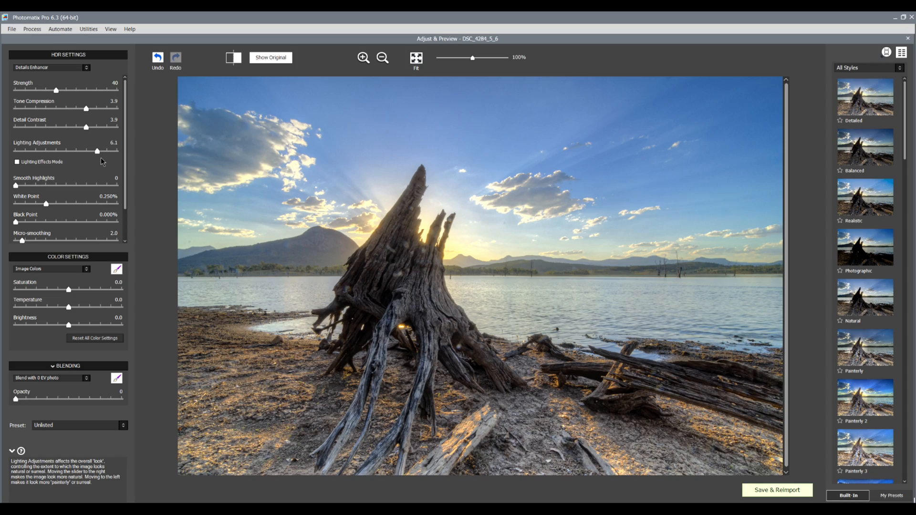
{"action": "mouse_move", "coordinate": [64, 152]}
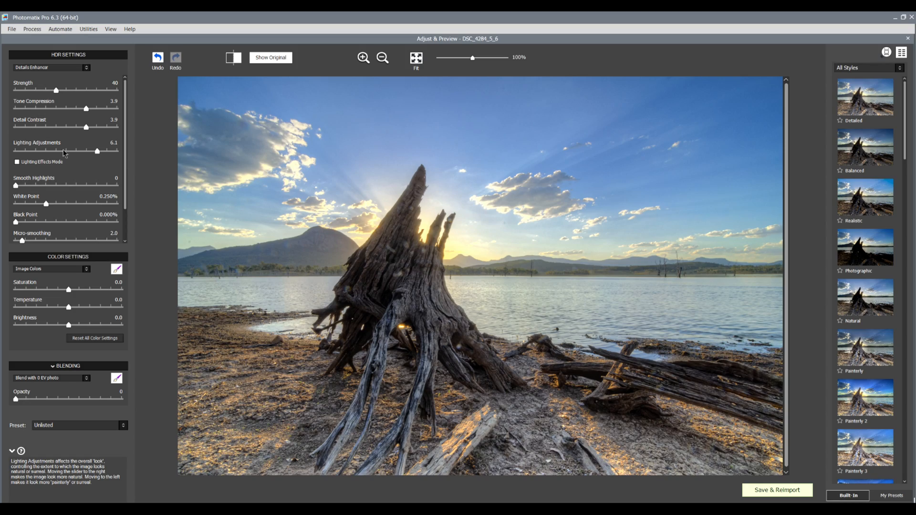
{"action": "left_click_drag", "start_coordinate": [97, 152], "coordinate": [66, 152]}
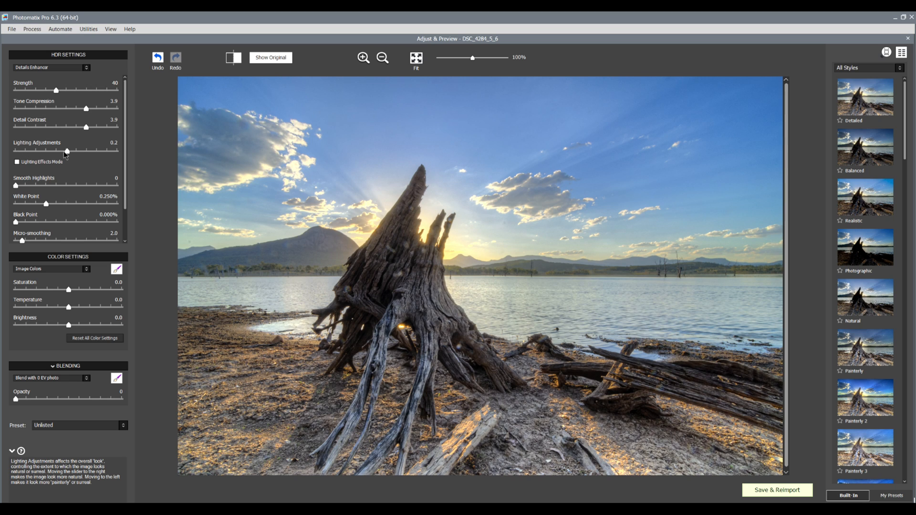
{"action": "left_click_drag", "start_coordinate": [65, 150], "coordinate": [14, 150]}
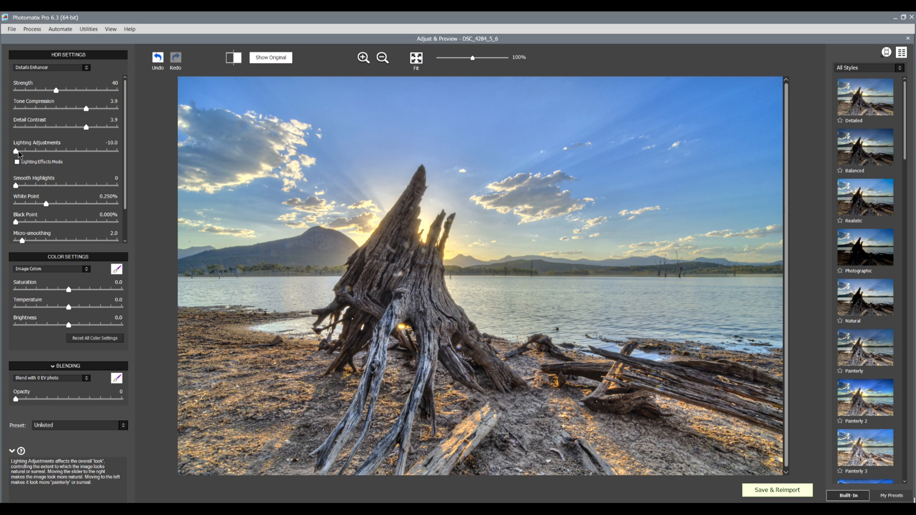
{"action": "left_click_drag", "start_coordinate": [10, 151], "coordinate": [117, 150]}
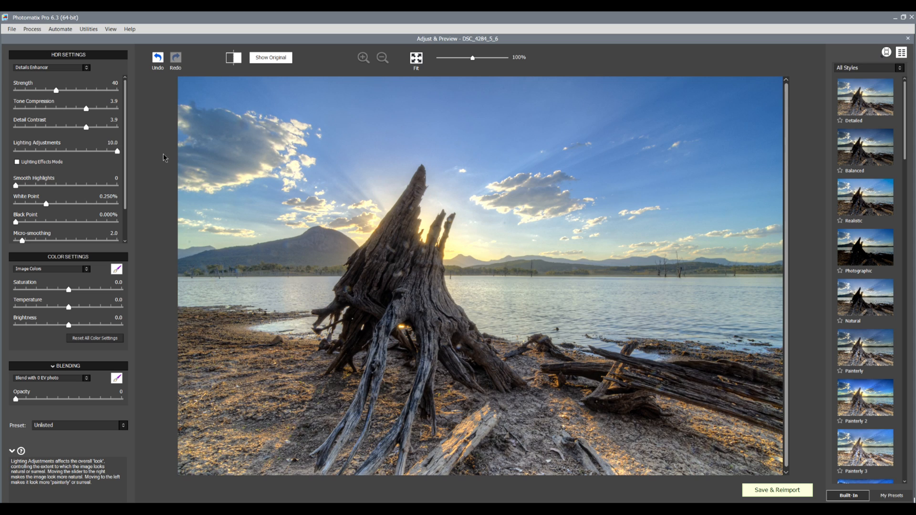
{"action": "mouse_move", "coordinate": [157, 159]}
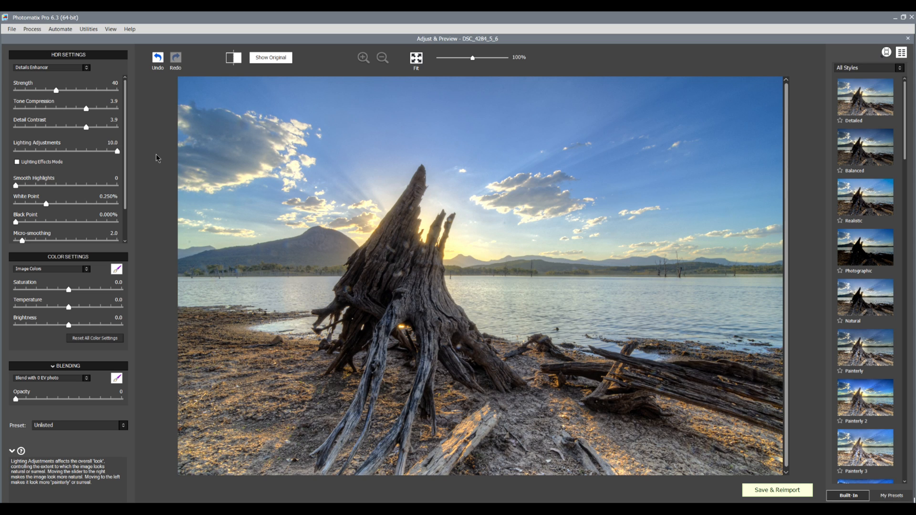
{"action": "mouse_move", "coordinate": [118, 152]}
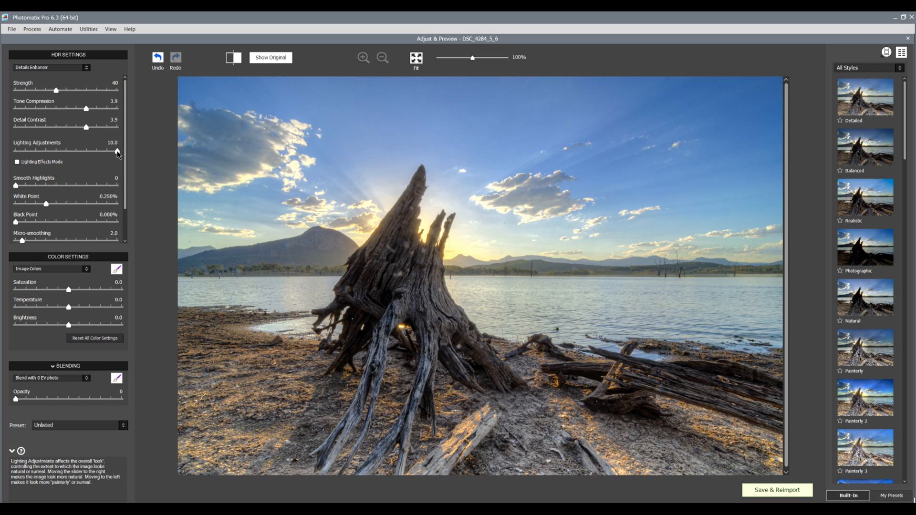
{"action": "left_click_drag", "start_coordinate": [116, 151], "coordinate": [92, 151]}
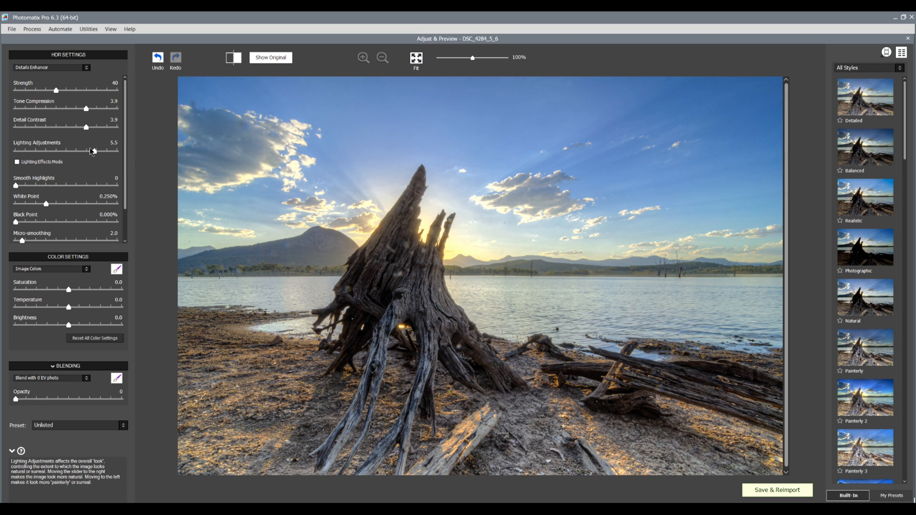
{"action": "left_click_drag", "start_coordinate": [90, 151], "coordinate": [42, 151]}
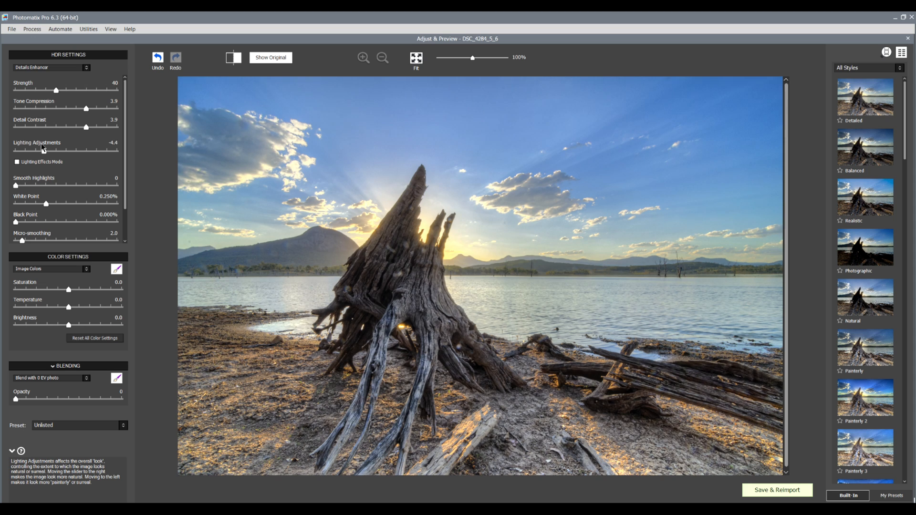
Set Lighting Adjustments to -0.2, try the Natural+, Surreal and Natural effects, then switch the mode off.
{"action": "left_click_drag", "start_coordinate": [44, 150], "coordinate": [67, 150]}
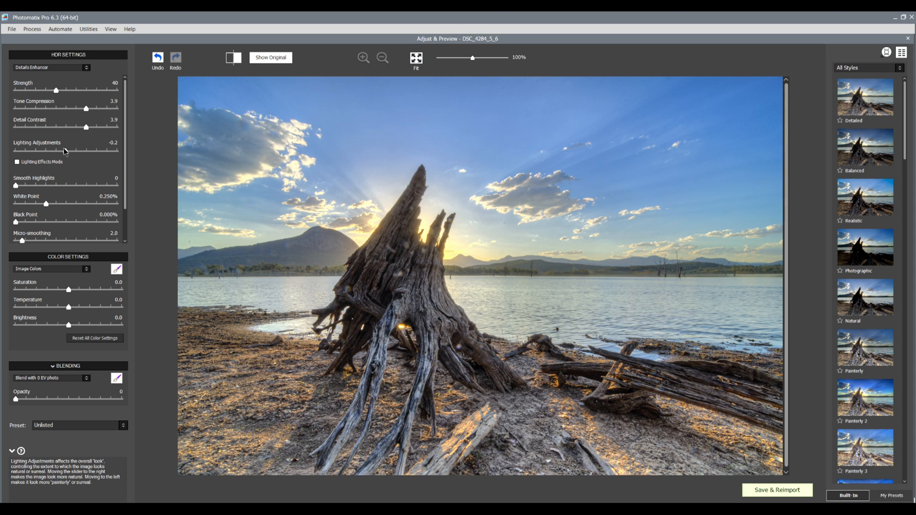
{"action": "mouse_move", "coordinate": [17, 162]}
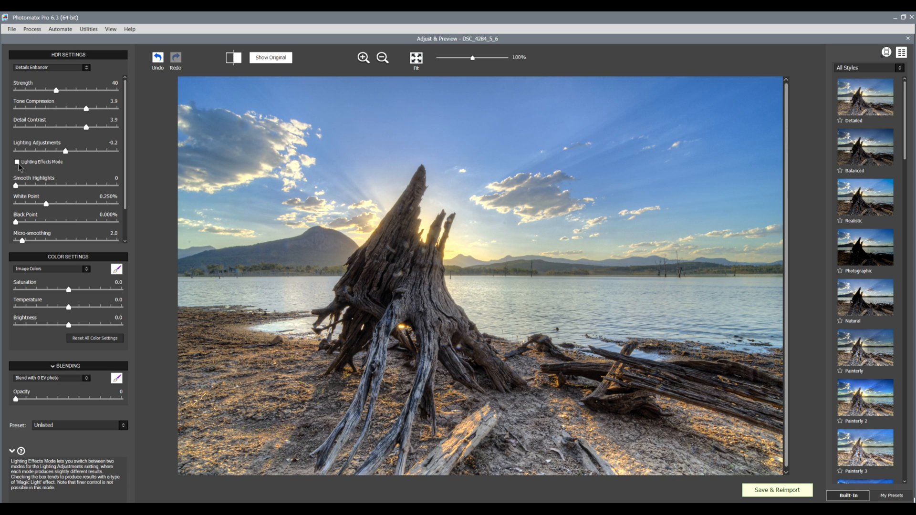
{"action": "left_click", "coordinate": [16, 162]}
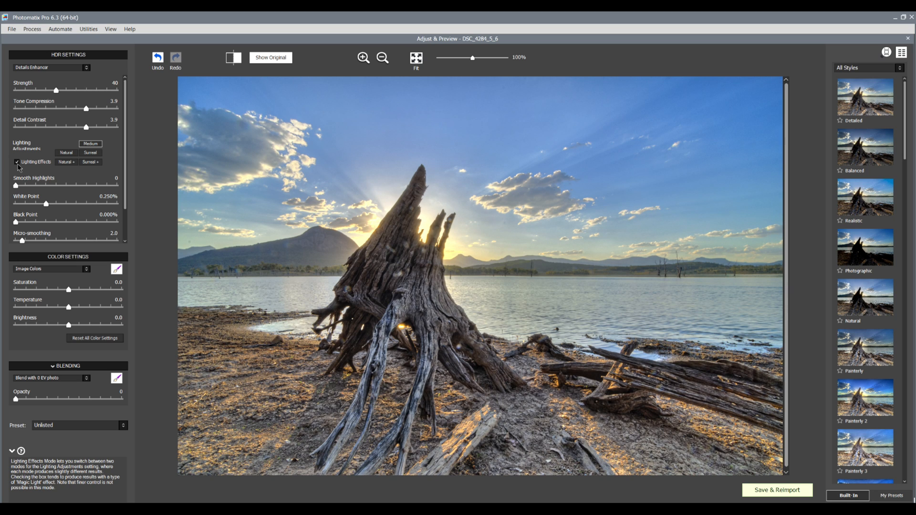
{"action": "mouse_move", "coordinate": [35, 168]}
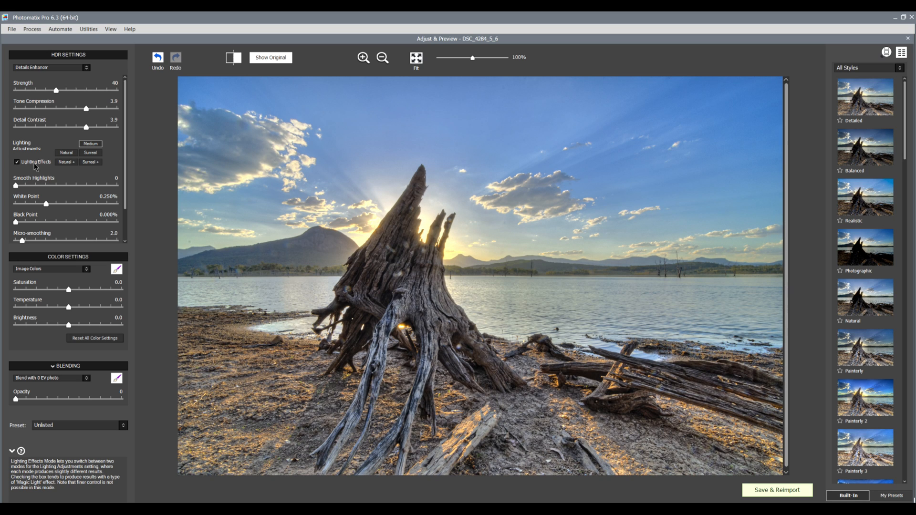
{"action": "left_click", "coordinate": [65, 163]}
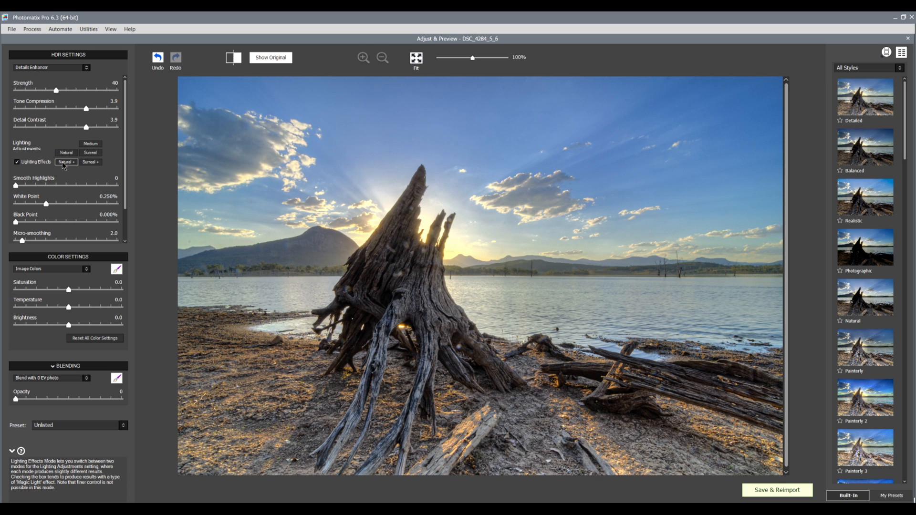
{"action": "left_click", "coordinate": [89, 144]}
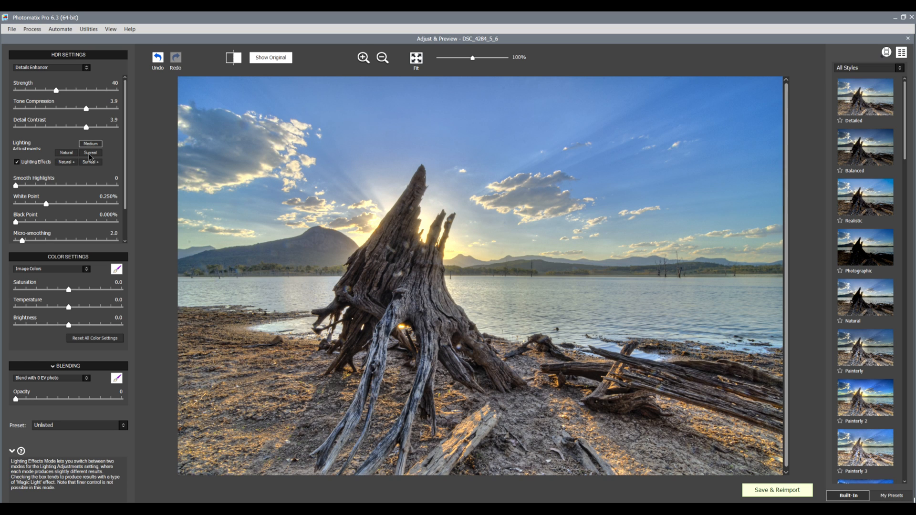
{"action": "left_click", "coordinate": [90, 162]}
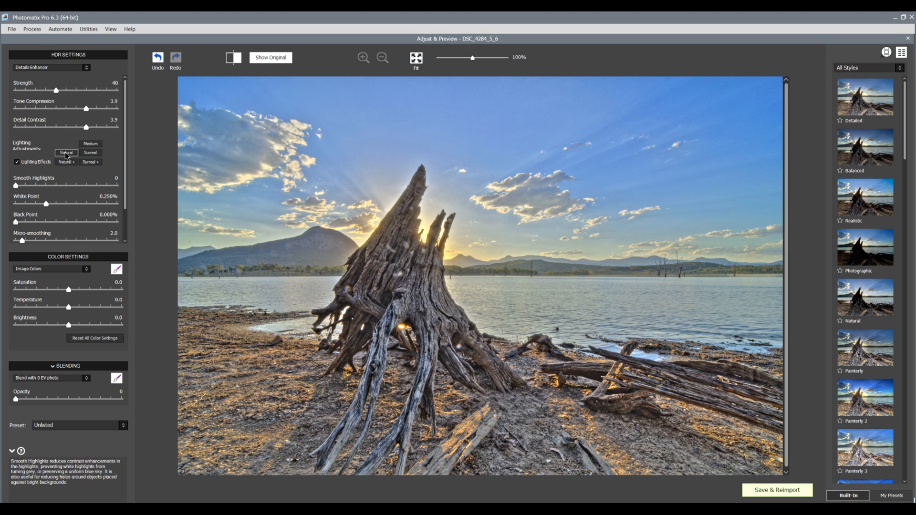
{"action": "left_click", "coordinate": [17, 162]}
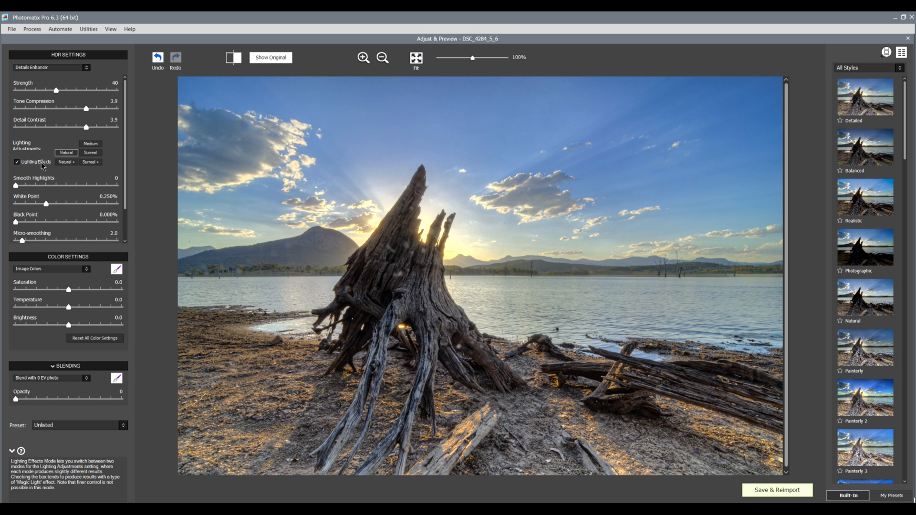
{"action": "mouse_move", "coordinate": [41, 167]}
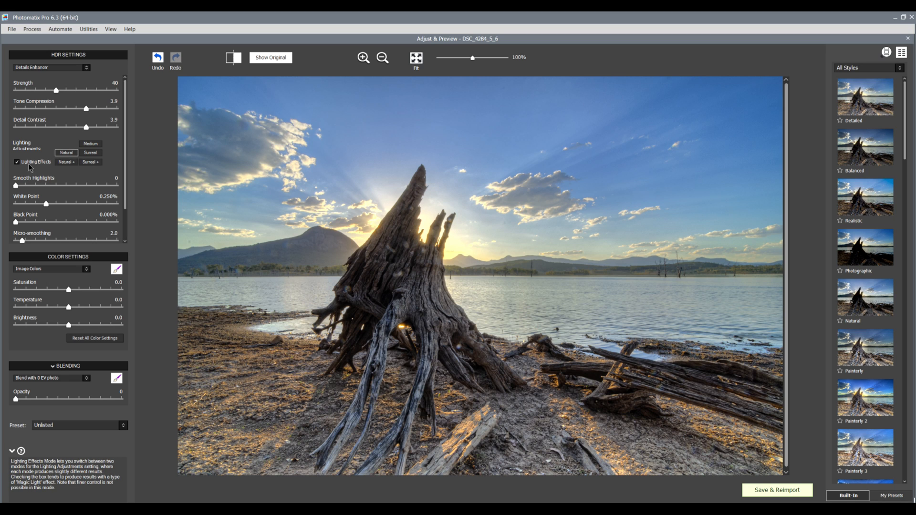
{"action": "left_click", "coordinate": [16, 162]}
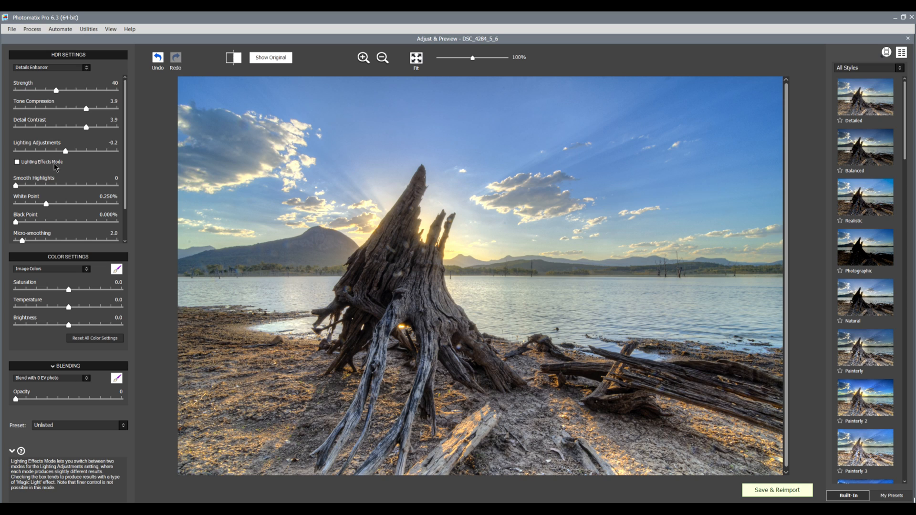
{"action": "mouse_move", "coordinate": [63, 173]}
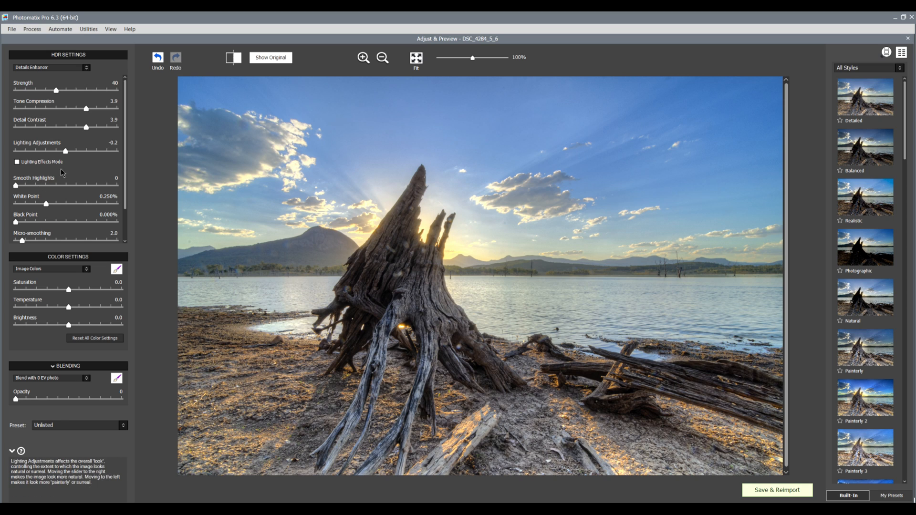
Push Smooth Highlights up to 100, then settle it at 50 on the stump image.
{"action": "left_click_drag", "start_coordinate": [14, 185], "coordinate": [23, 185]}
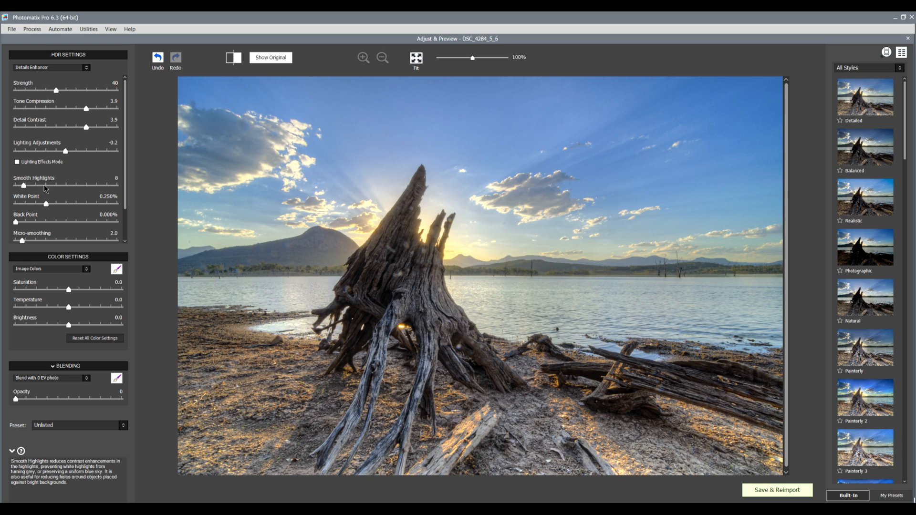
{"action": "left_click_drag", "start_coordinate": [23, 185], "coordinate": [116, 185]}
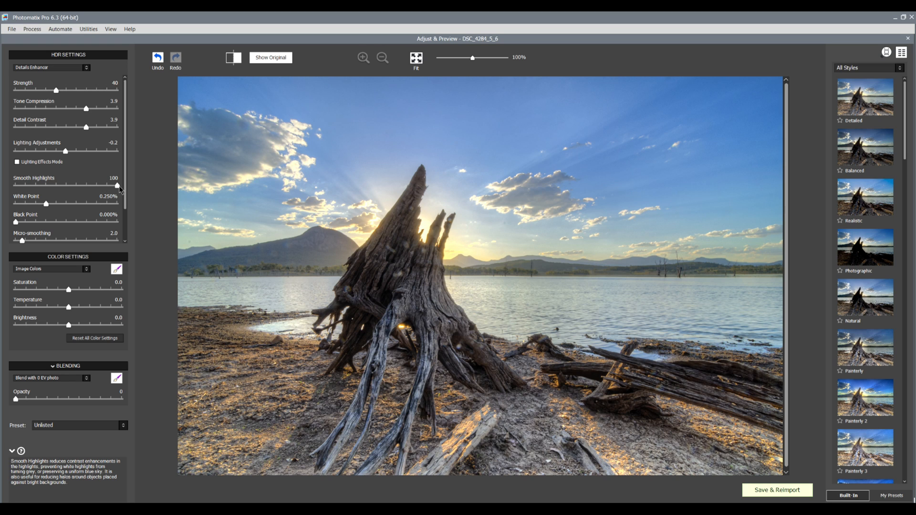
{"action": "left_click_drag", "start_coordinate": [116, 186], "coordinate": [66, 186]}
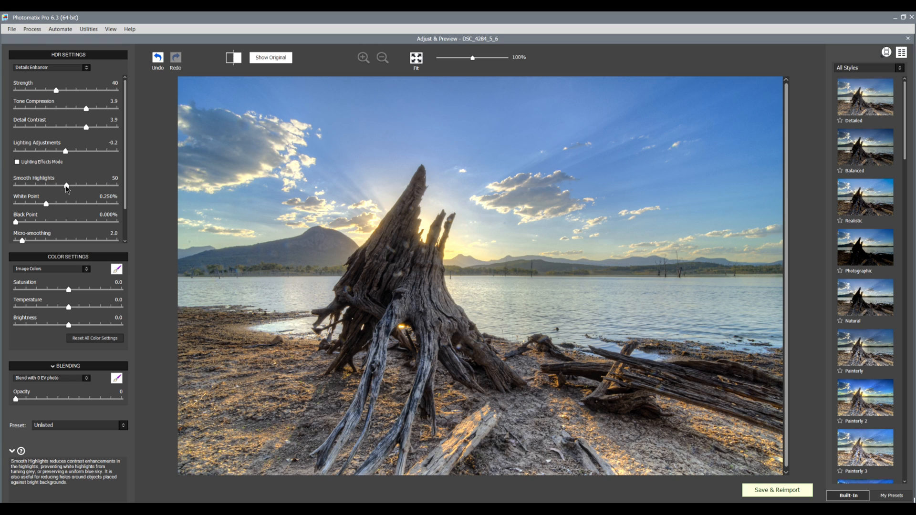
{"action": "mouse_move", "coordinate": [48, 207]}
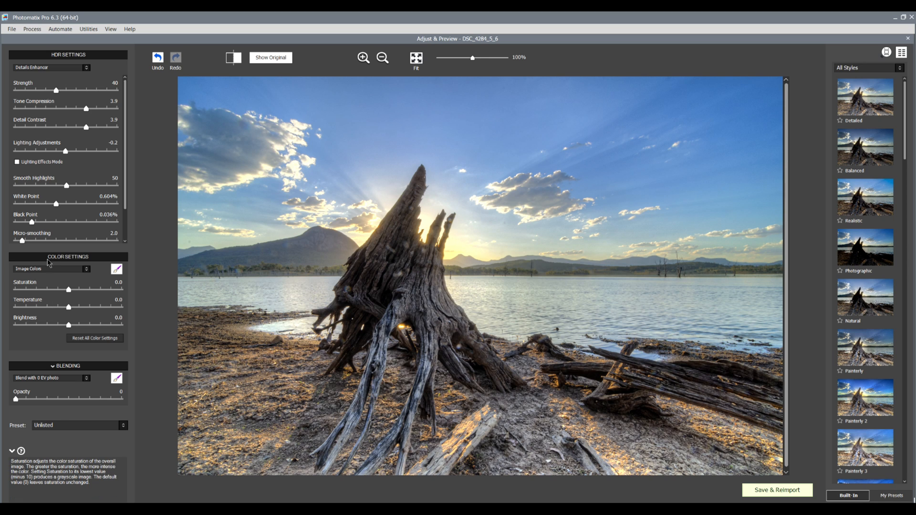
{"action": "mouse_move", "coordinate": [36, 295]}
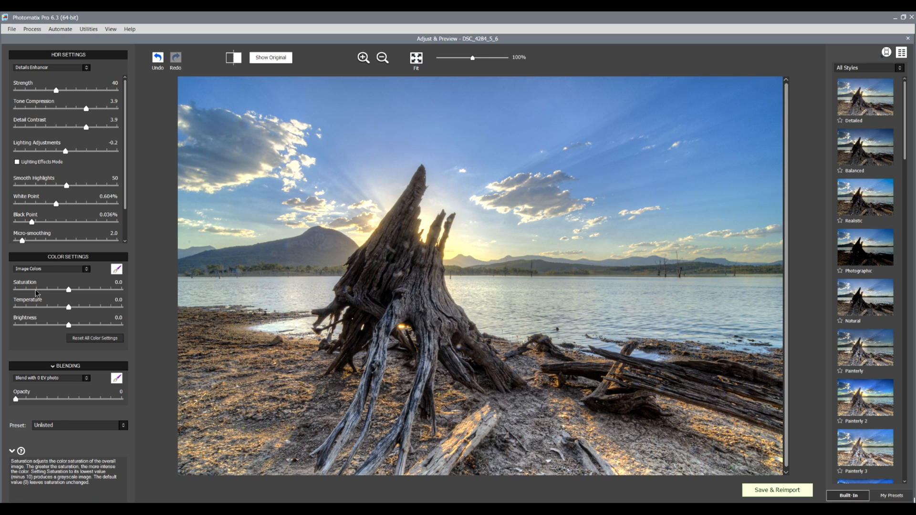
{"action": "mouse_move", "coordinate": [34, 319]}
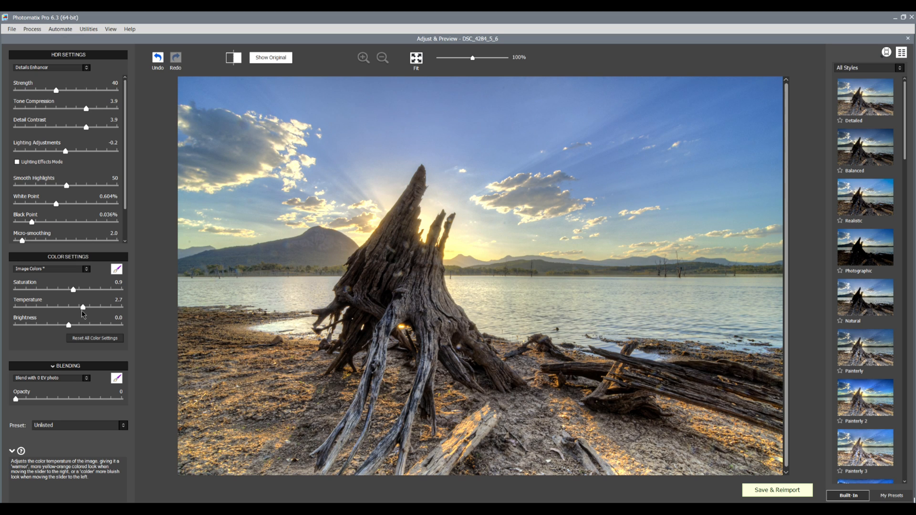
{"action": "mouse_move", "coordinate": [98, 320]}
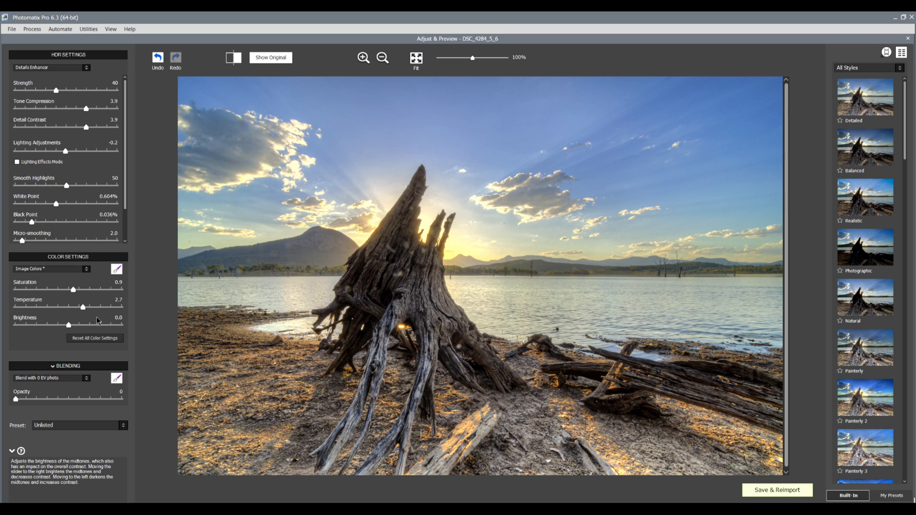
{"action": "mouse_move", "coordinate": [64, 375]}
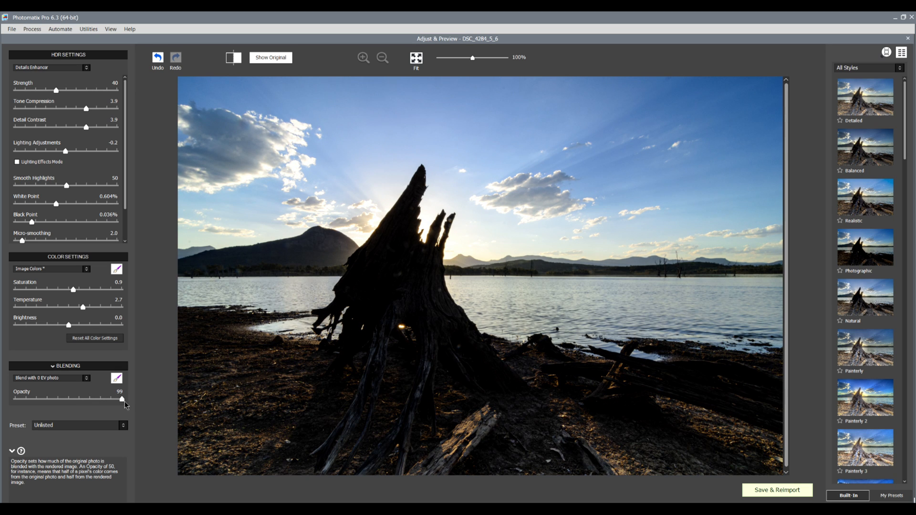
{"action": "mouse_move", "coordinate": [124, 407]}
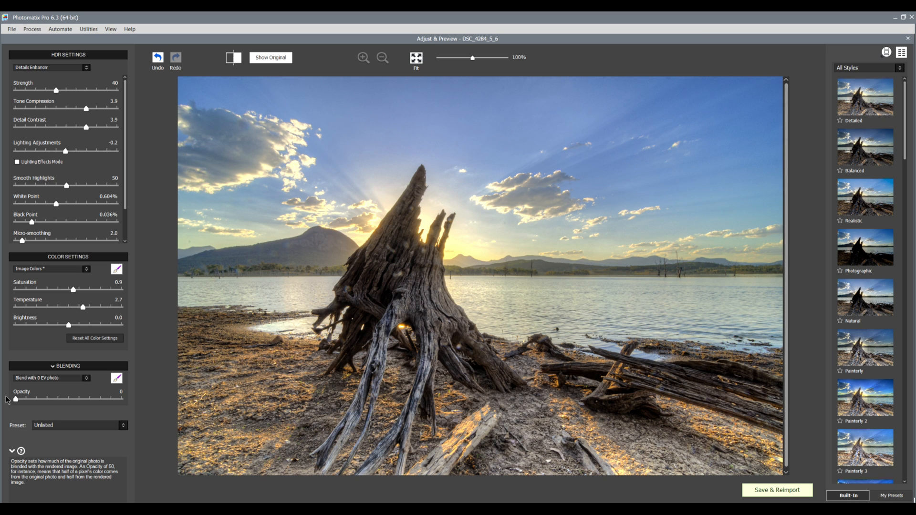
{"action": "mouse_move", "coordinate": [14, 401]}
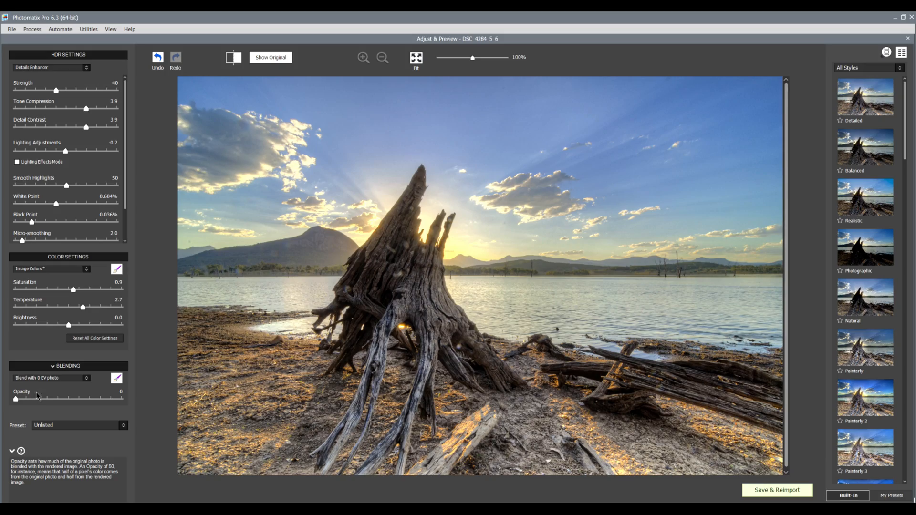
{"action": "mouse_move", "coordinate": [44, 427]}
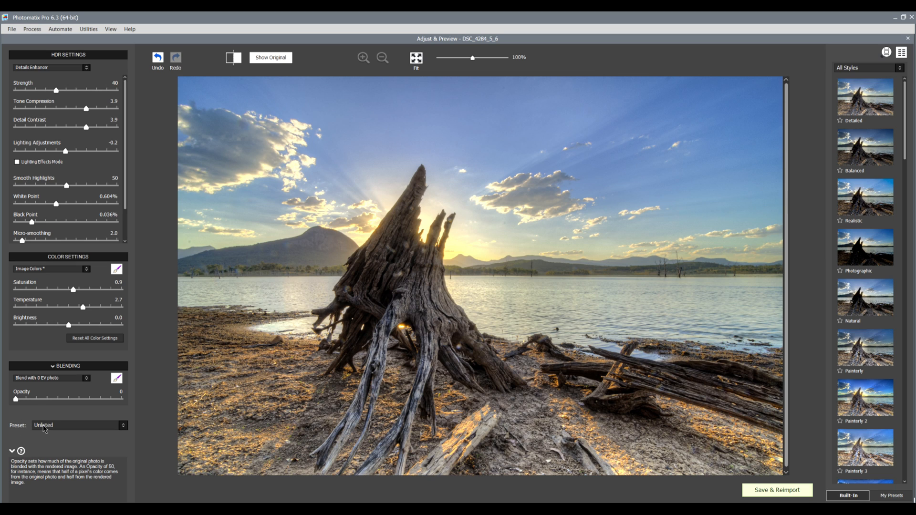
Save the current tone-mapping settings as a custom preset named Sunset_Tree_01.
{"action": "left_click", "coordinate": [79, 426]}
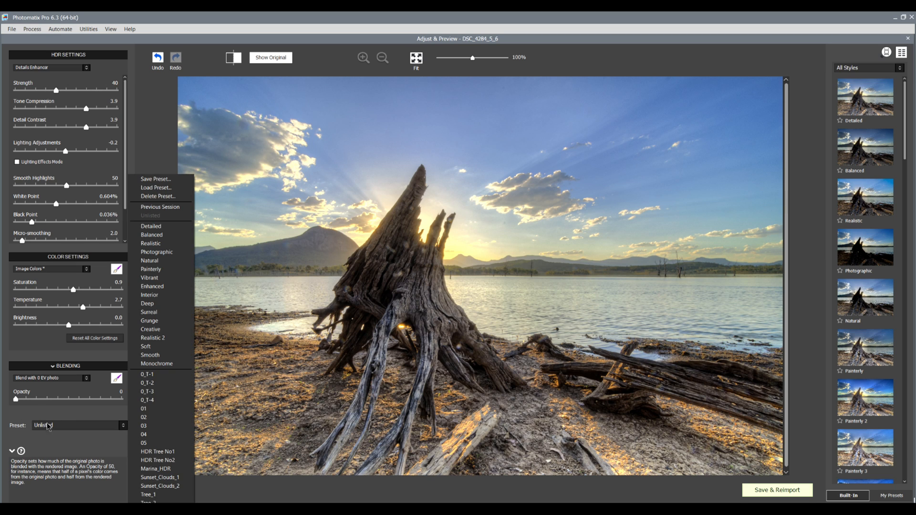
{"action": "mouse_move", "coordinate": [154, 179]}
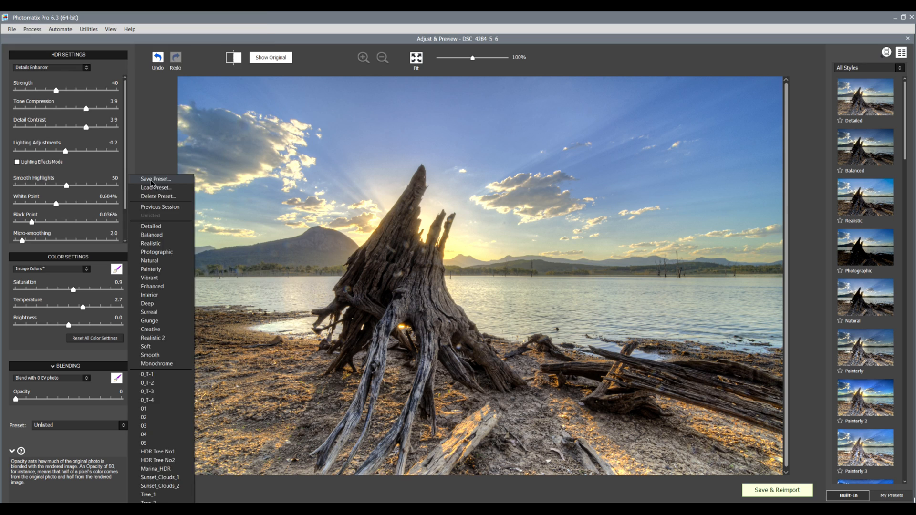
{"action": "left_click", "coordinate": [155, 179]}
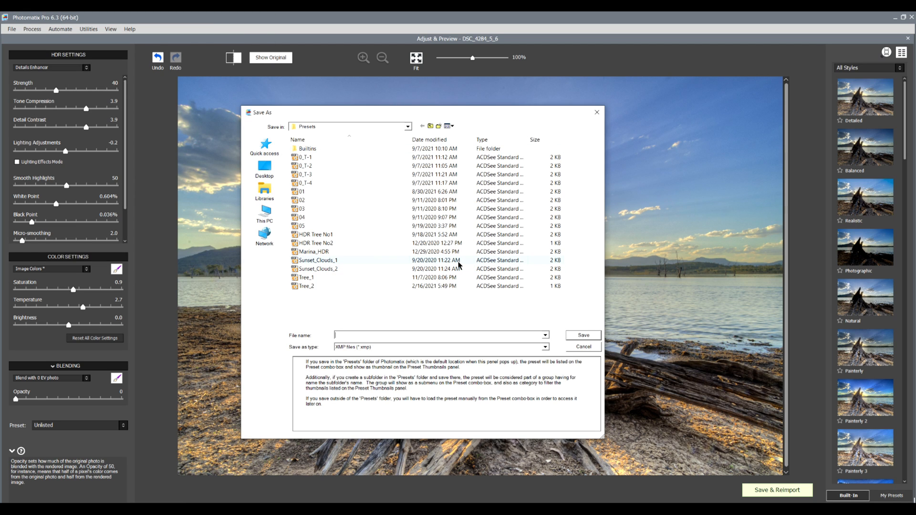
{"action": "mouse_move", "coordinate": [345, 247]}
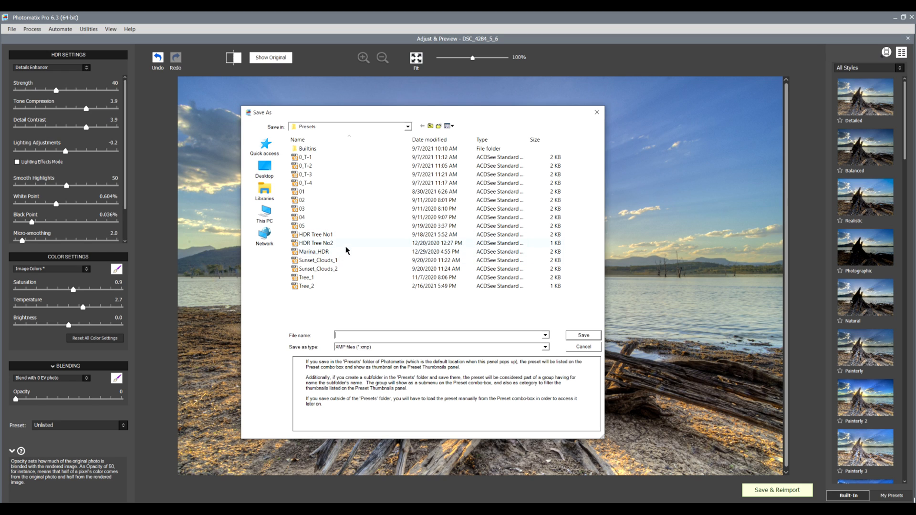
{"action": "mouse_move", "coordinate": [347, 263]}
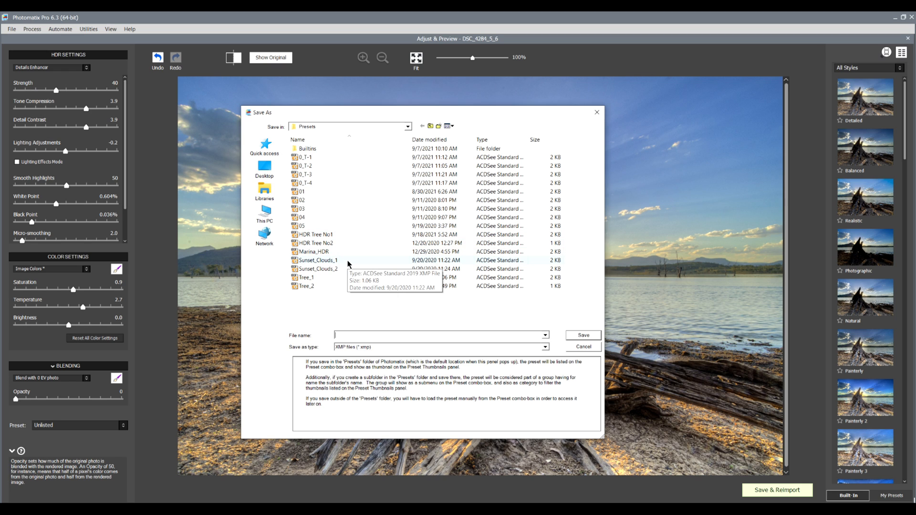
{"action": "mouse_move", "coordinate": [341, 279]}
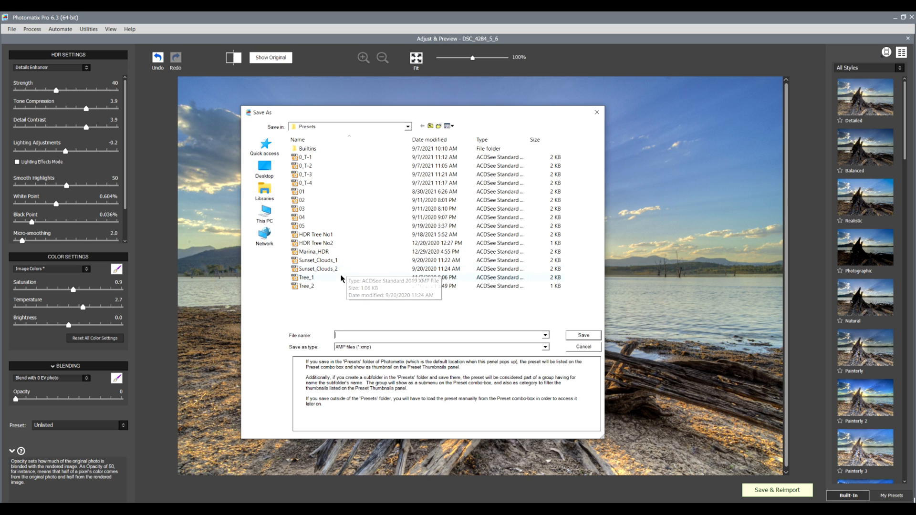
{"action": "mouse_move", "coordinate": [355, 335]}
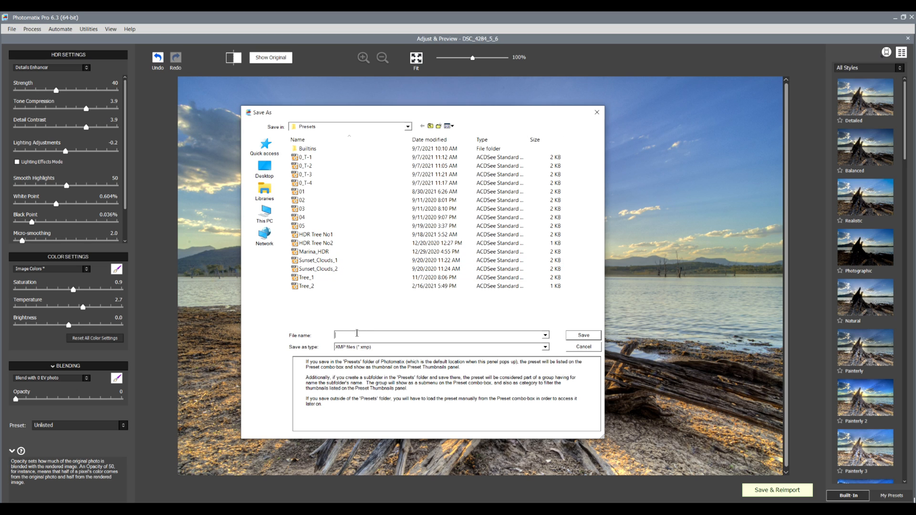
{"action": "type", "text": "Sunset_Tree_01"}
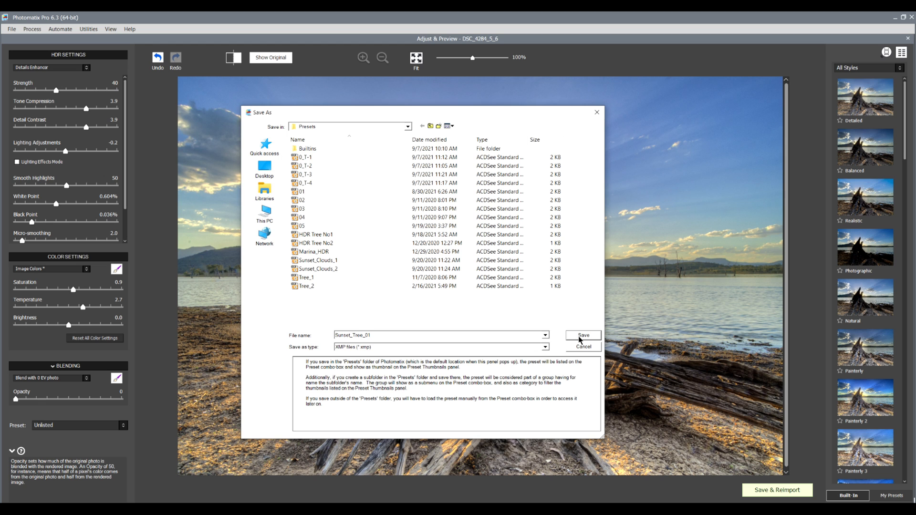
{"action": "left_click", "coordinate": [581, 334]}
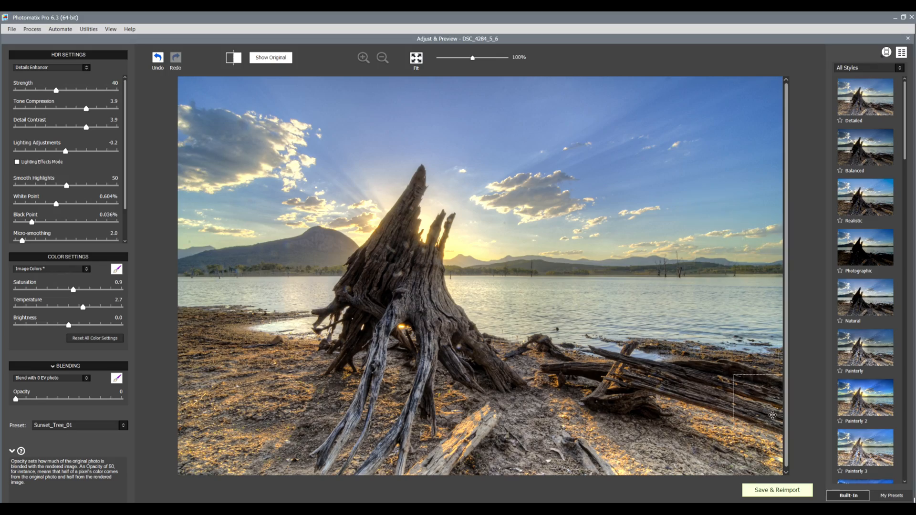
{"action": "mouse_move", "coordinate": [769, 496]}
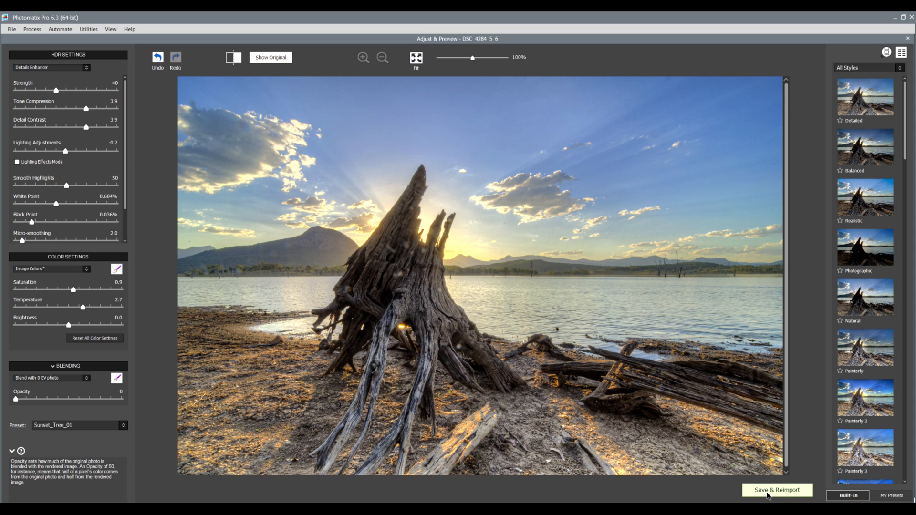
Save & Reimport the tone-mapped stump image into the Lightroom catalogue.
{"action": "left_click", "coordinate": [777, 491]}
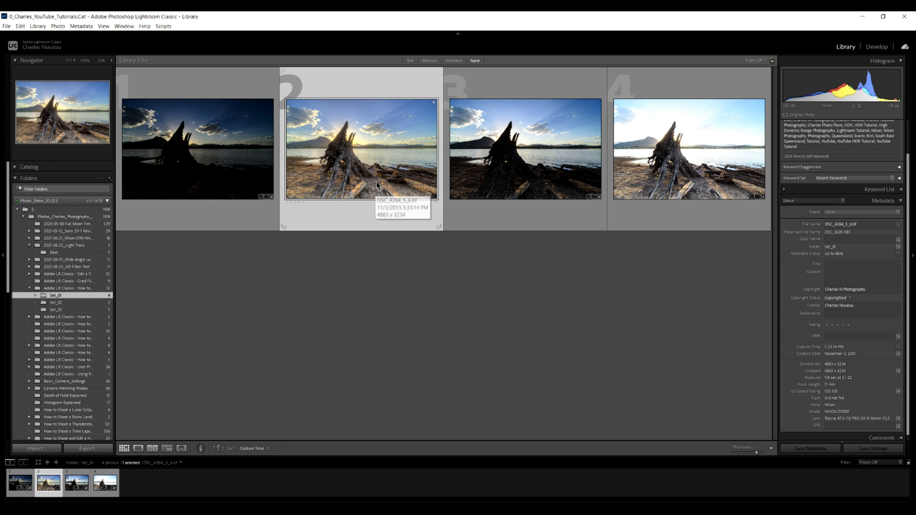
{"action": "mouse_move", "coordinate": [385, 254]}
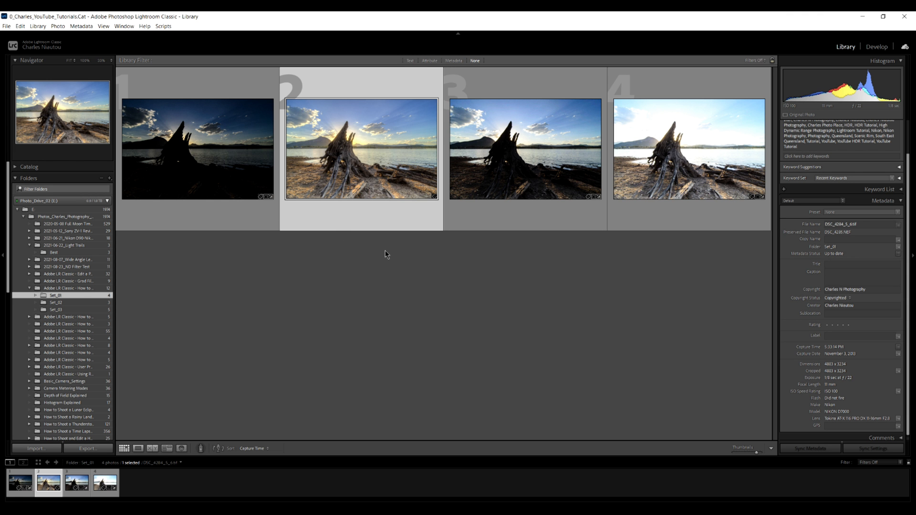
Bring the reimported HDR stump image into the Develop module for editing.
{"action": "left_click", "coordinate": [875, 46]}
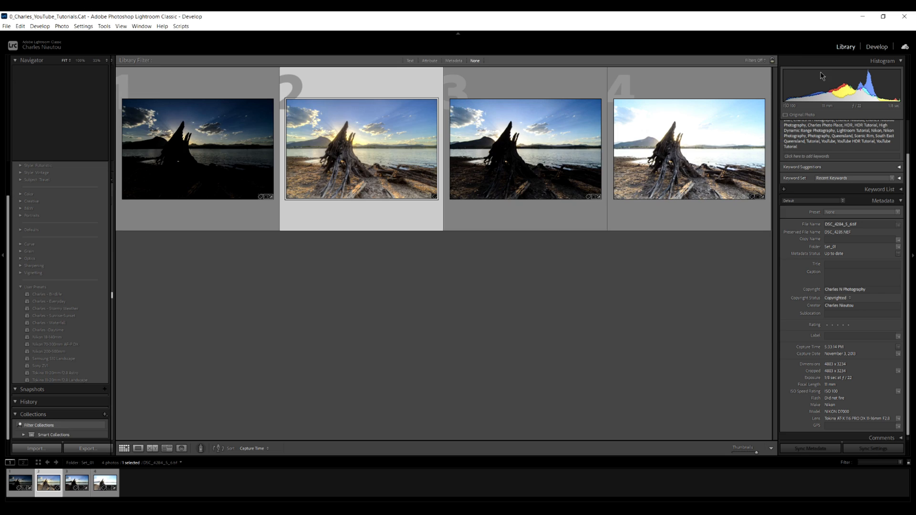
{"action": "left_click", "coordinate": [876, 46]}
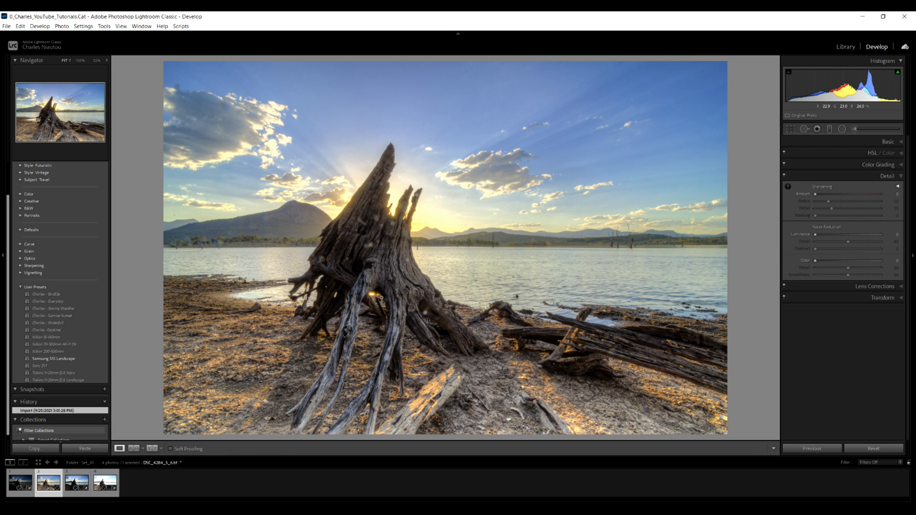
{"action": "mouse_move", "coordinate": [456, 267]}
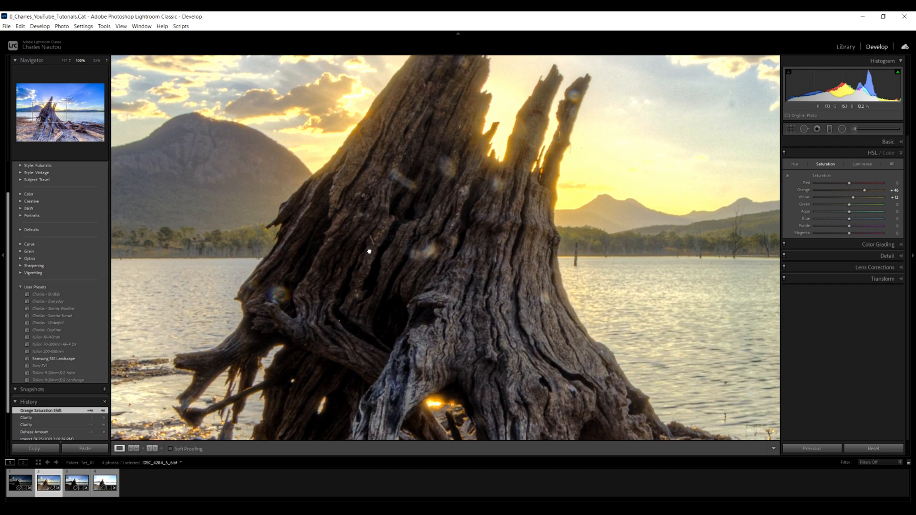
{"action": "mouse_move", "coordinate": [471, 285]}
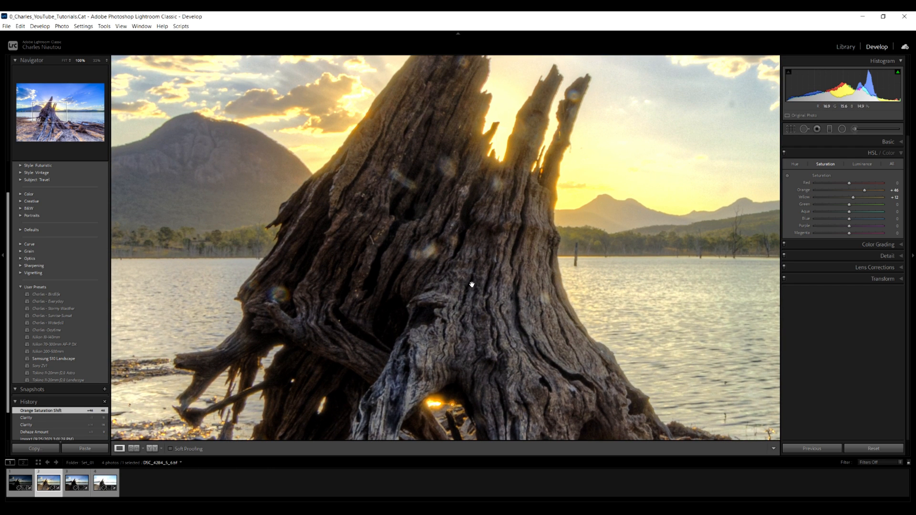
{"action": "mouse_move", "coordinate": [425, 280]}
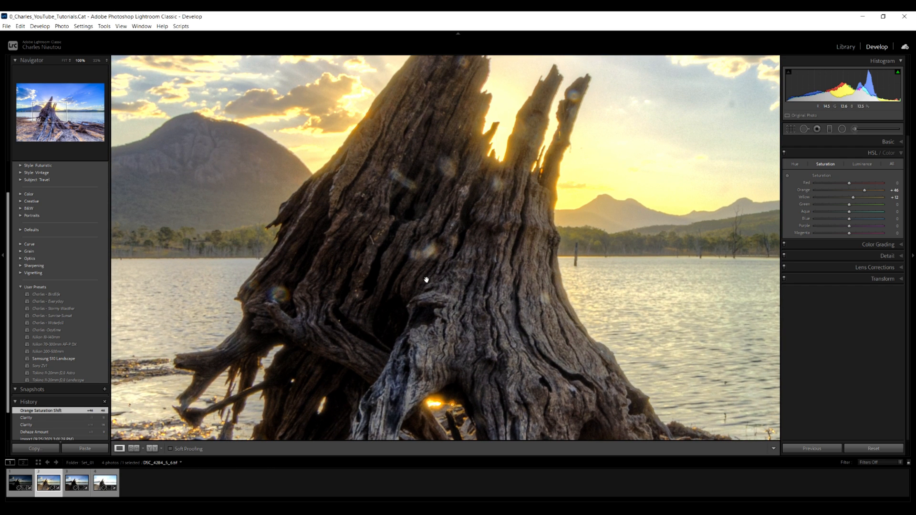